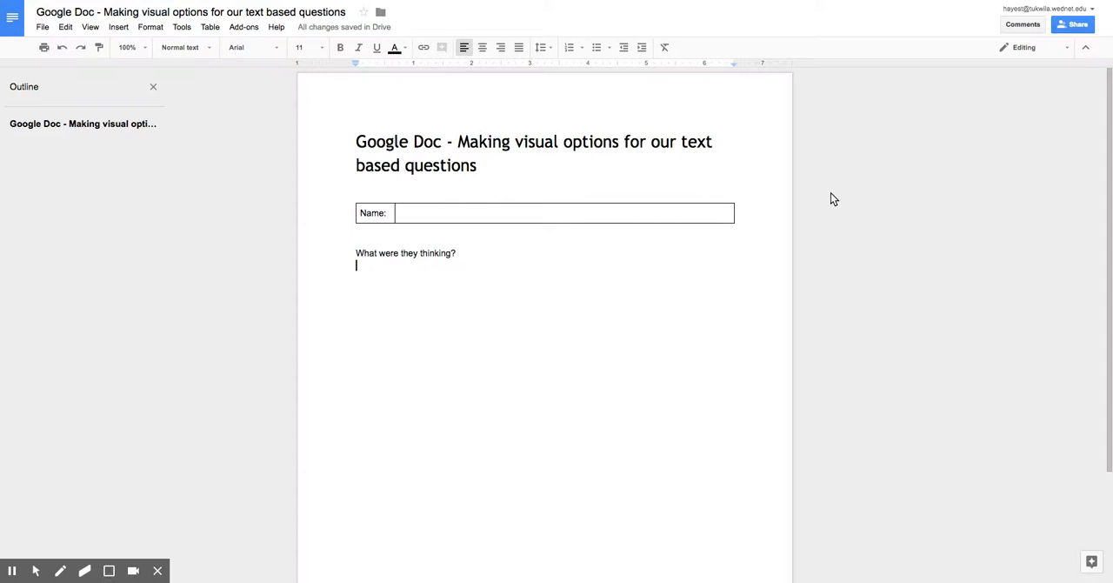
mouse_move(426, 179)
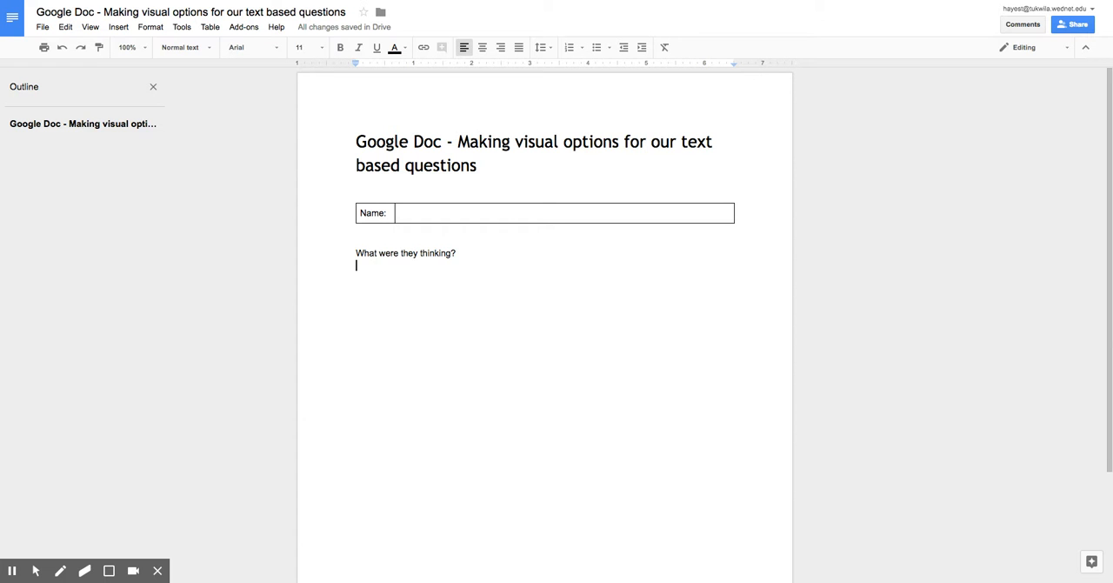
mouse_move(445, 202)
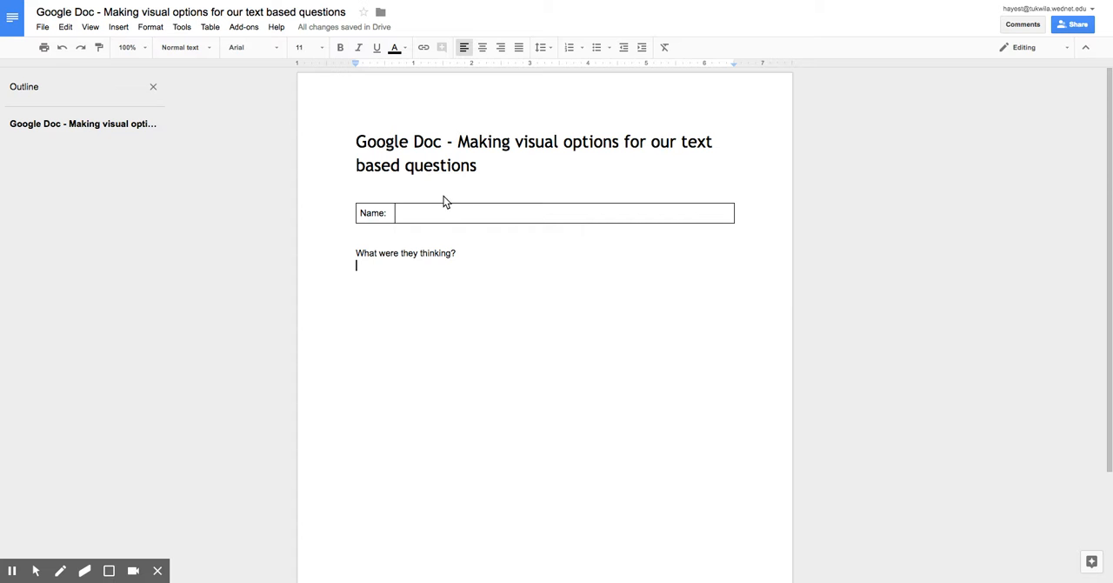
Start a trial drawing and browse the shape choices without picking one
double_click(398, 141)
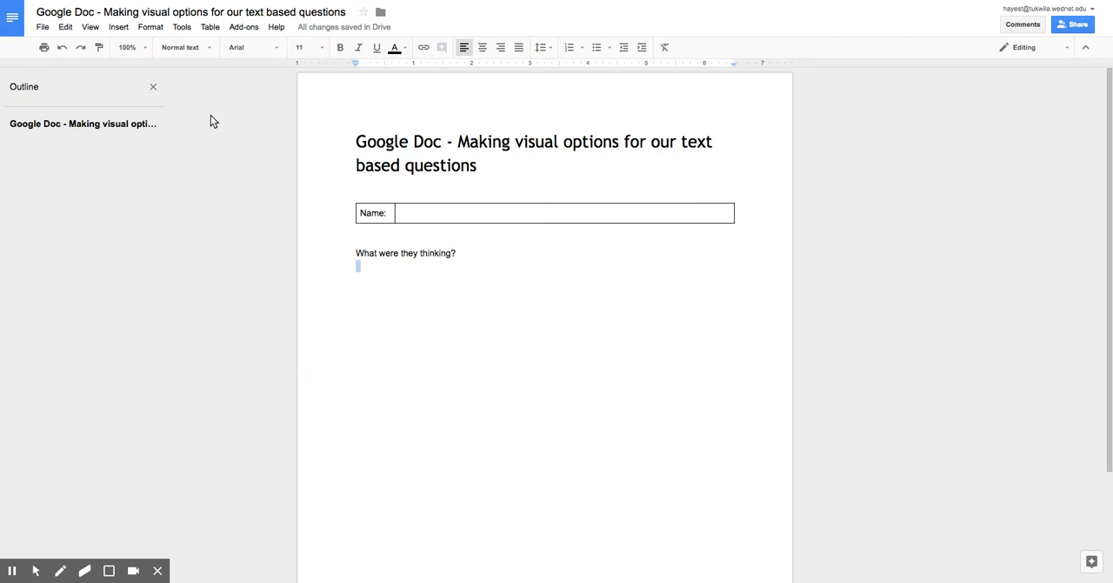
click(118, 28)
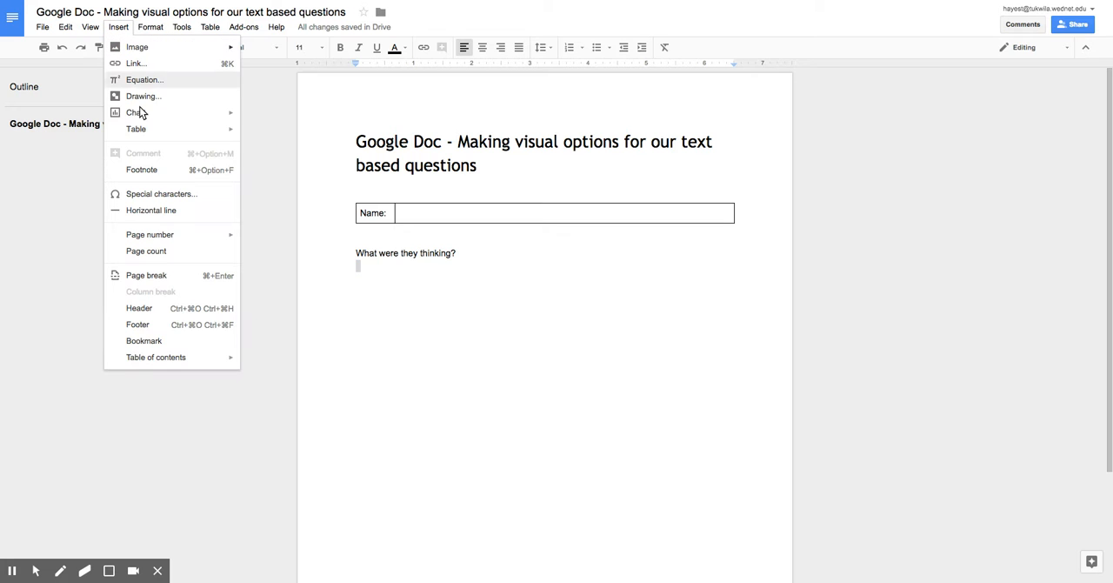
mouse_move(143, 95)
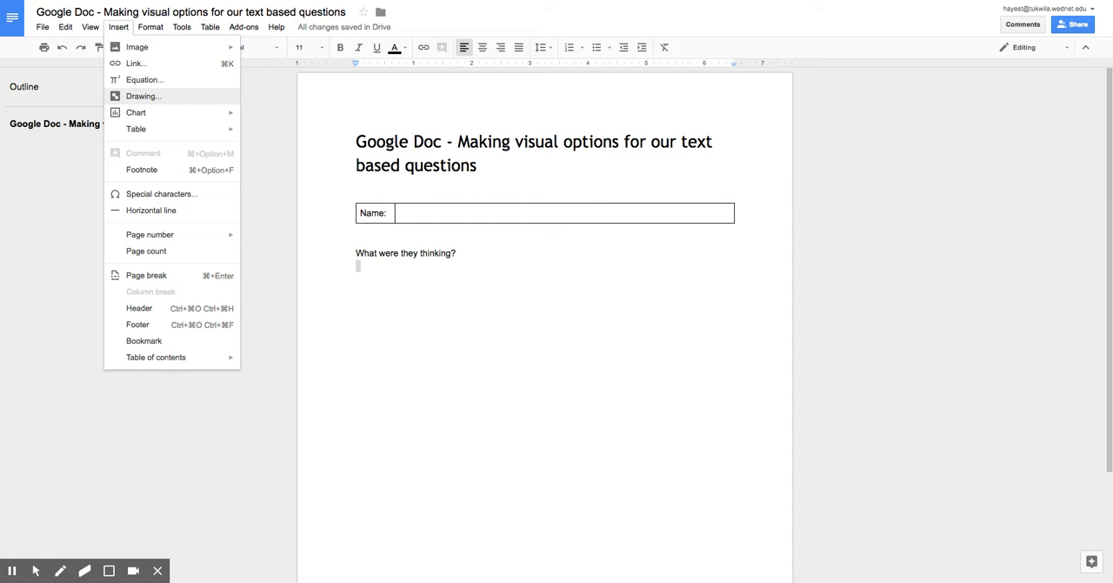
click(143, 95)
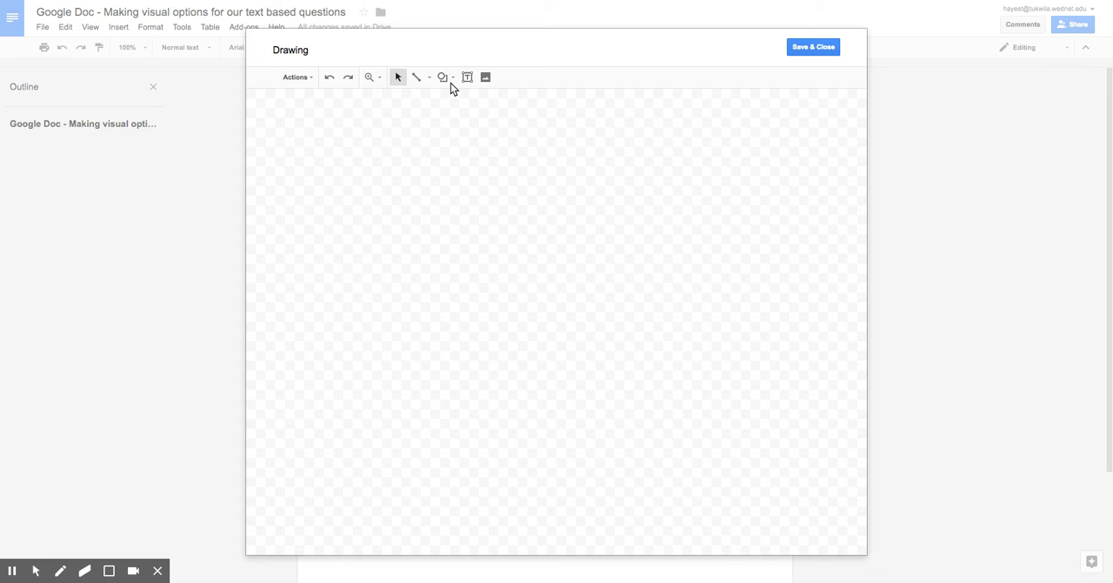
click(442, 77)
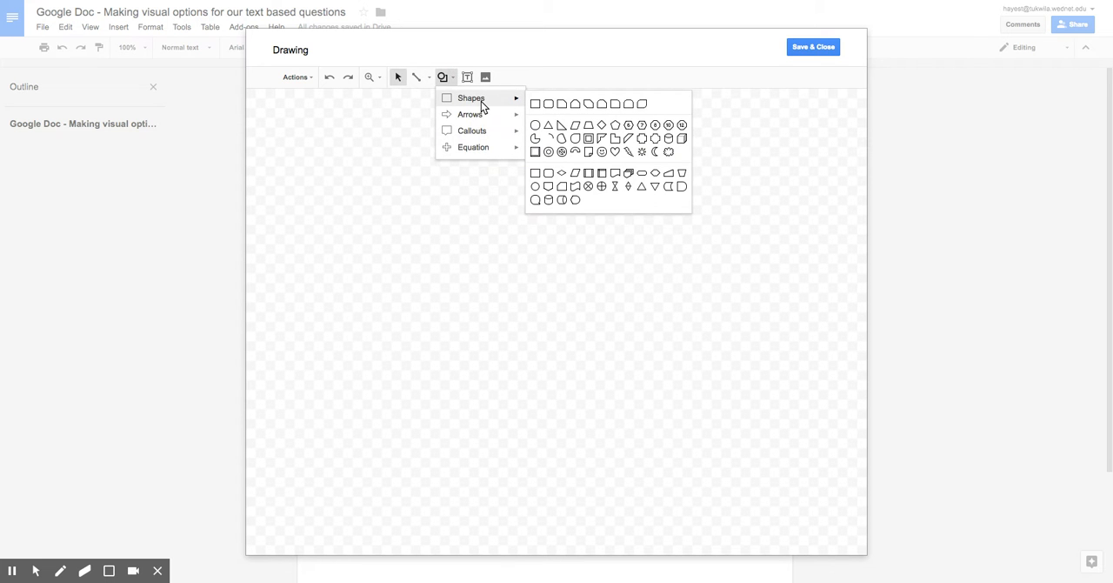
click(442, 77)
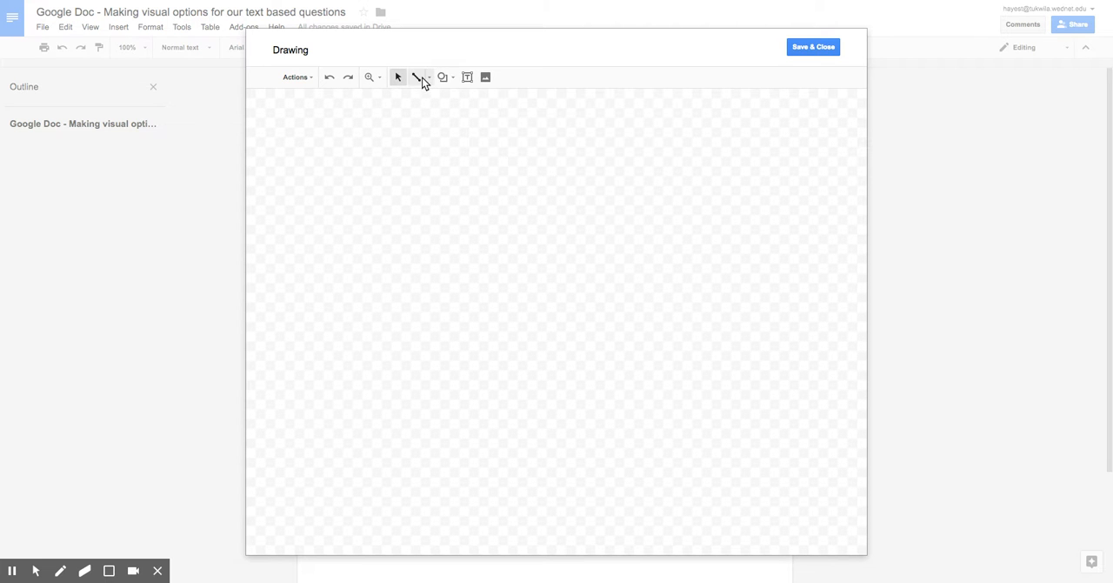
mouse_move(466, 78)
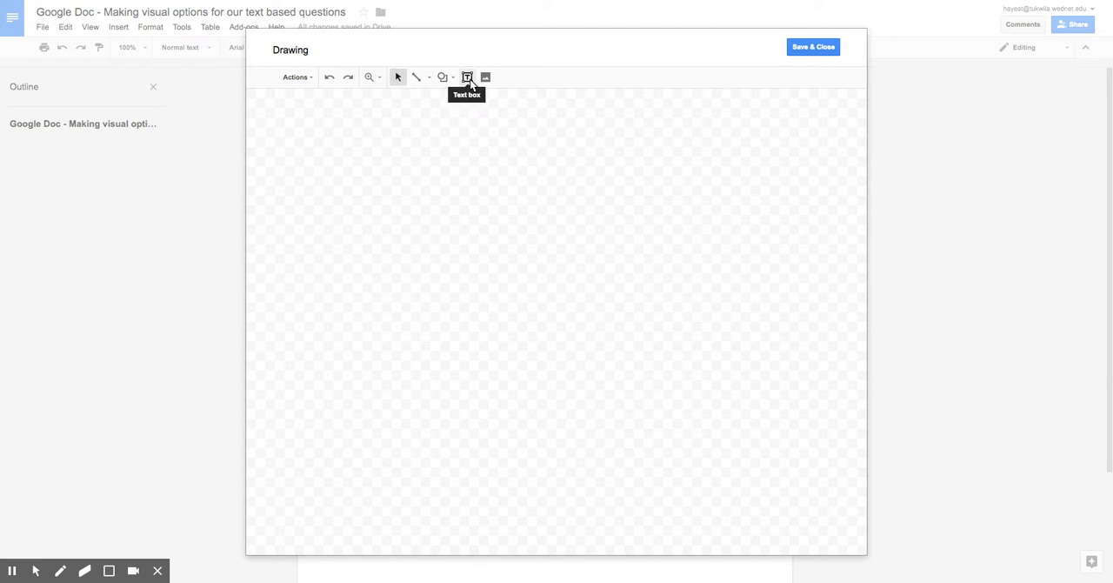
mouse_move(484, 78)
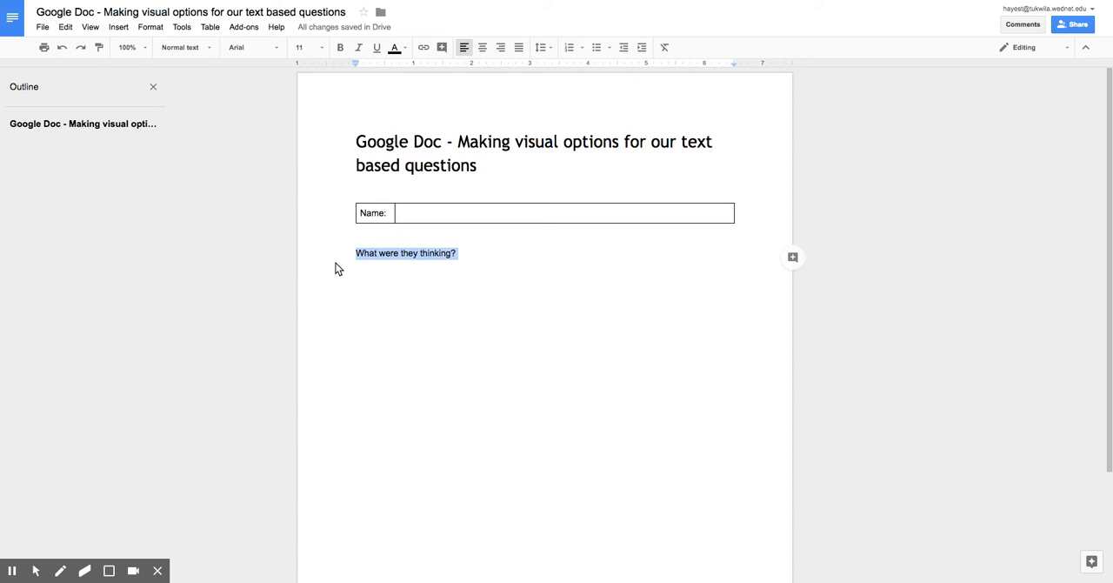
Insert a drawing below the question holding the MLK crowd photo added by its theatlantic.com URL
click(421, 327)
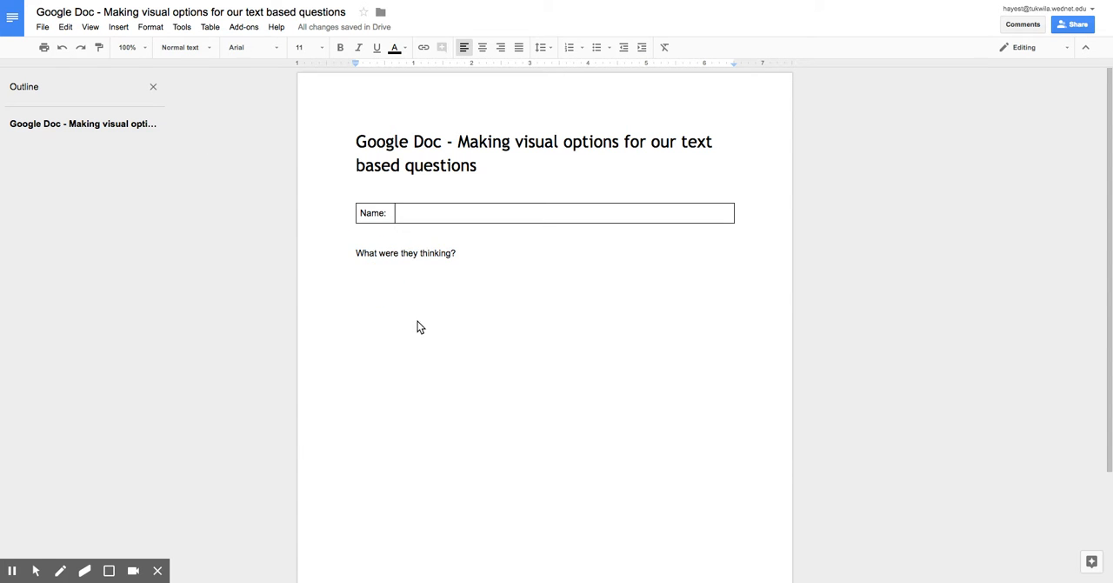
click(118, 28)
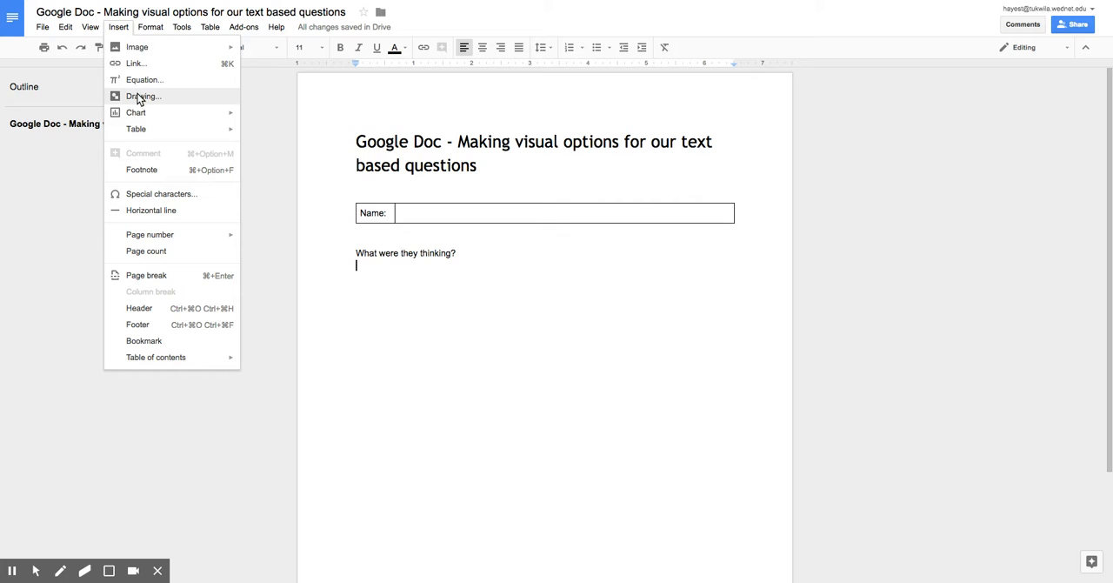
click(143, 95)
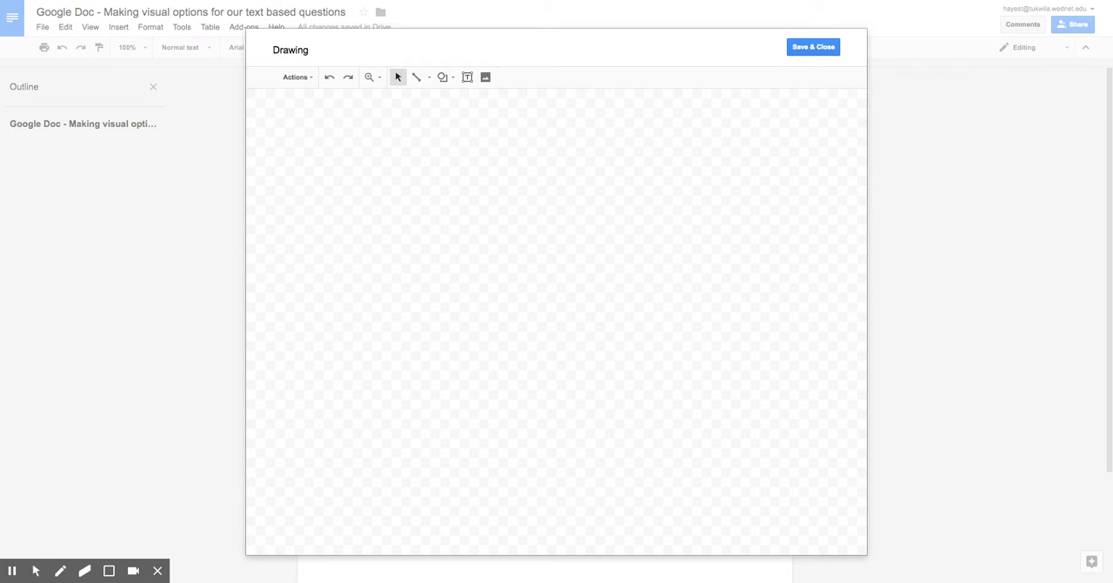
click(484, 78)
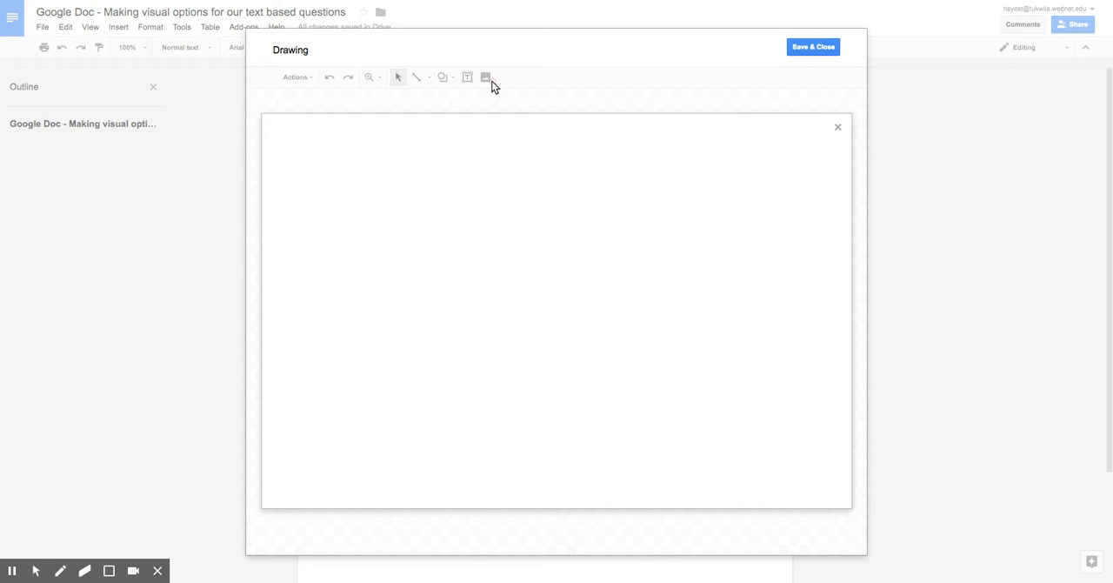
click(486, 77)
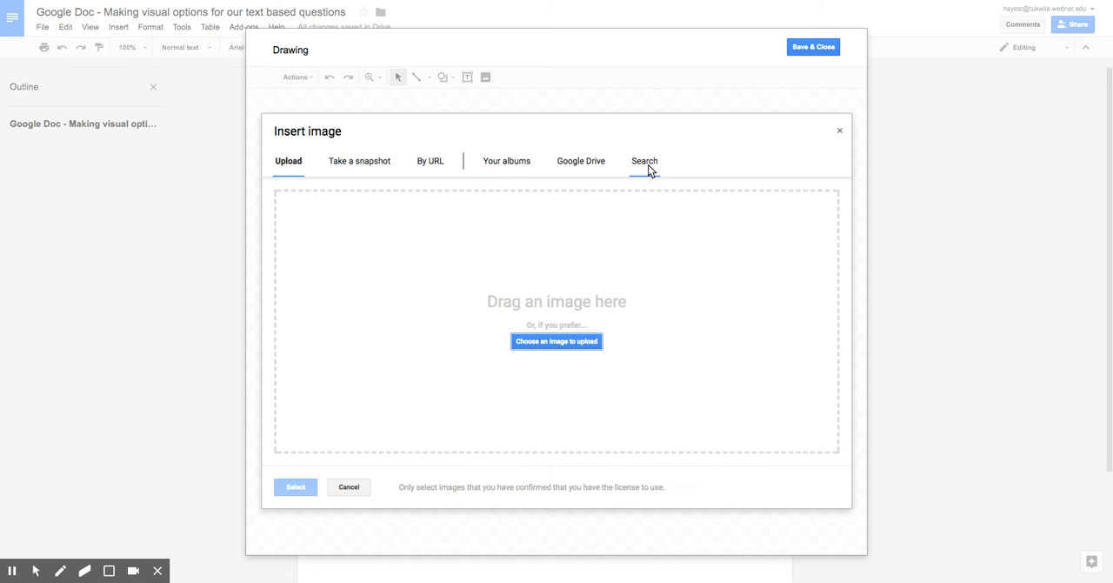
mouse_move(630, 170)
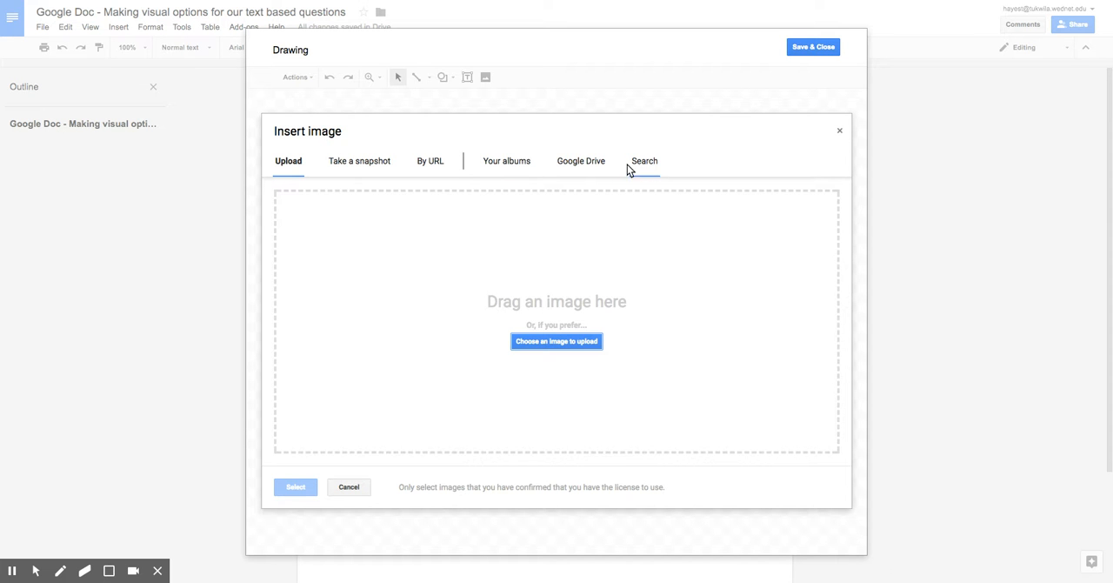
click(431, 160)
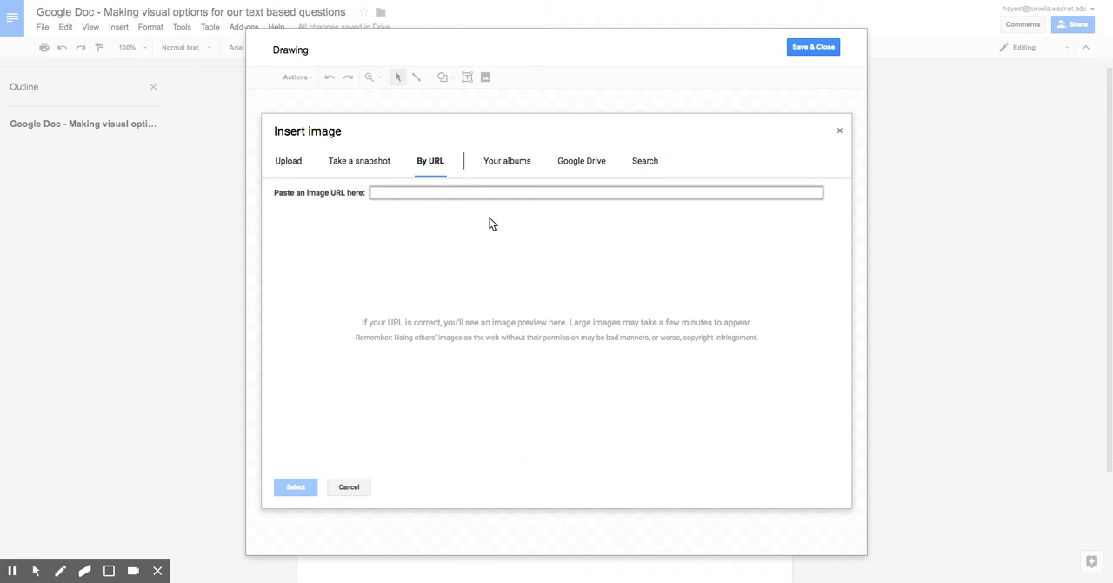
text(https://cdn.theatlantic.com/assets/media/img/photo/2013/02/50-years-ago-the-world-in-1963/f01_51656869/main_900.jpg?1420510759)
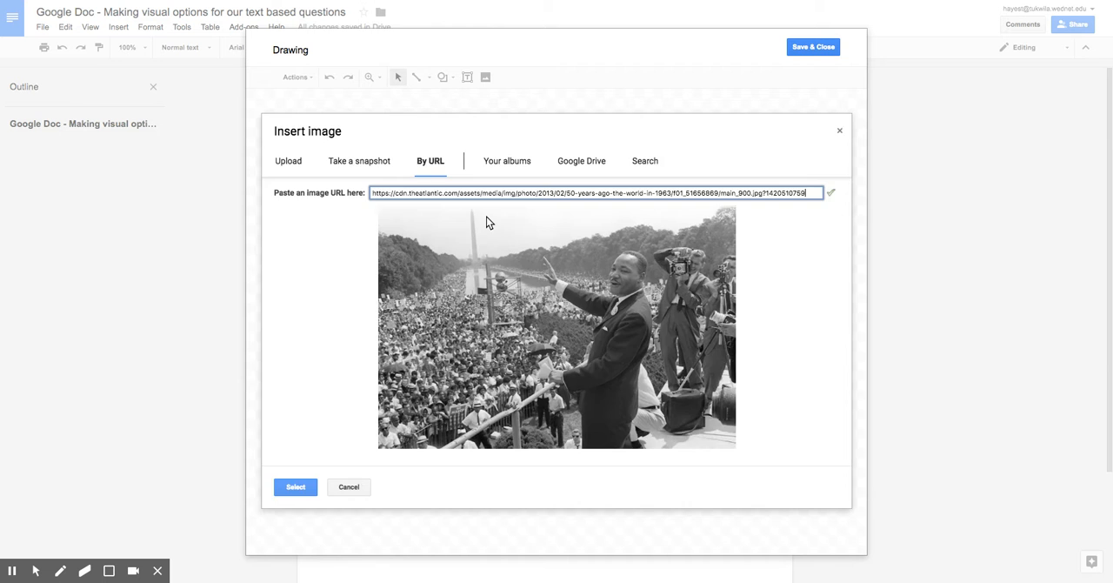
click(296, 487)
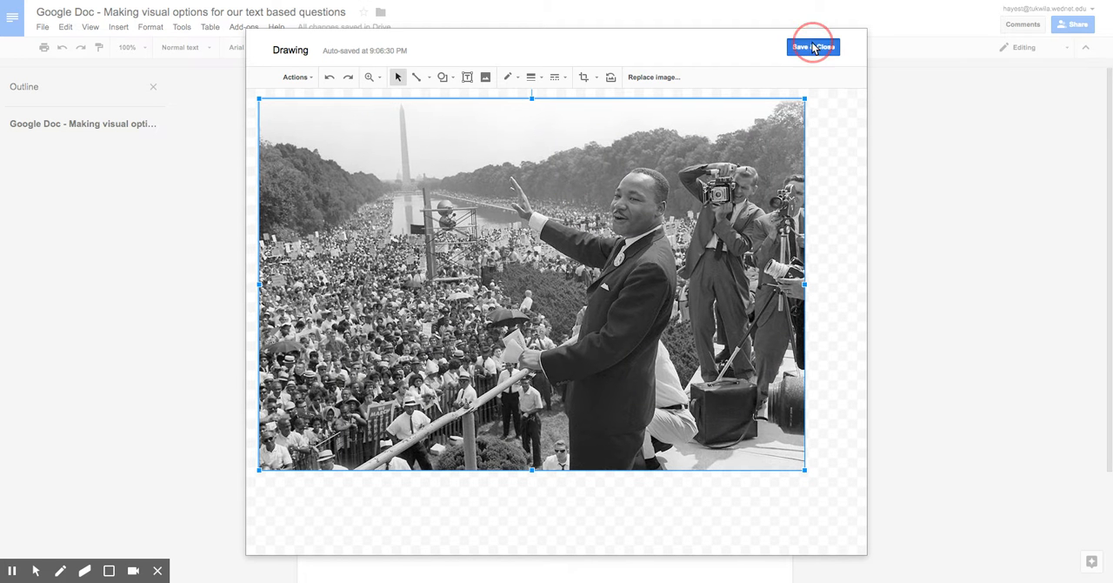
click(813, 45)
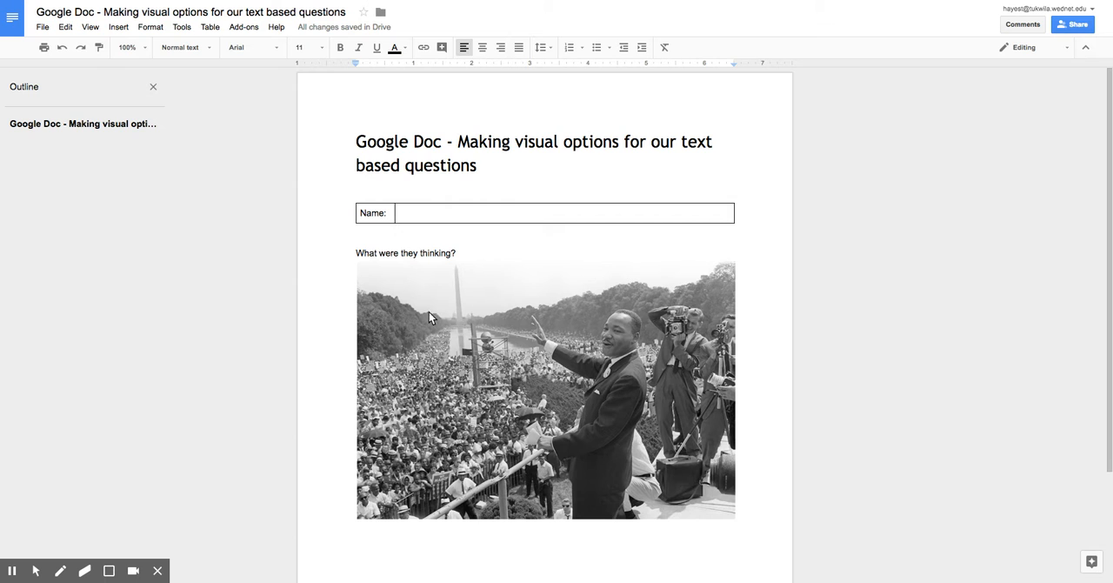
mouse_move(386, 148)
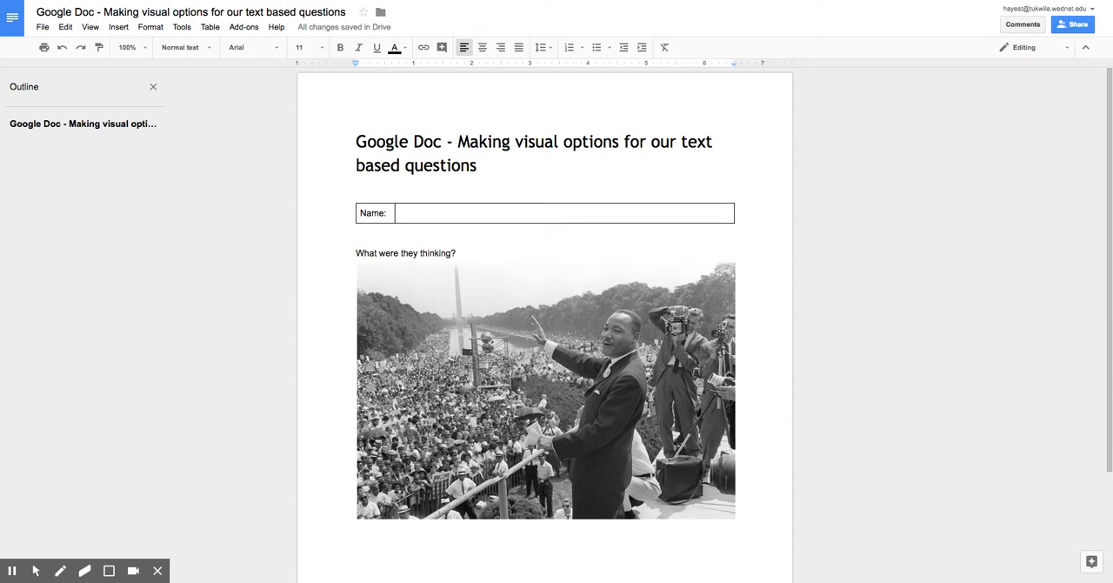
mouse_move(536, 292)
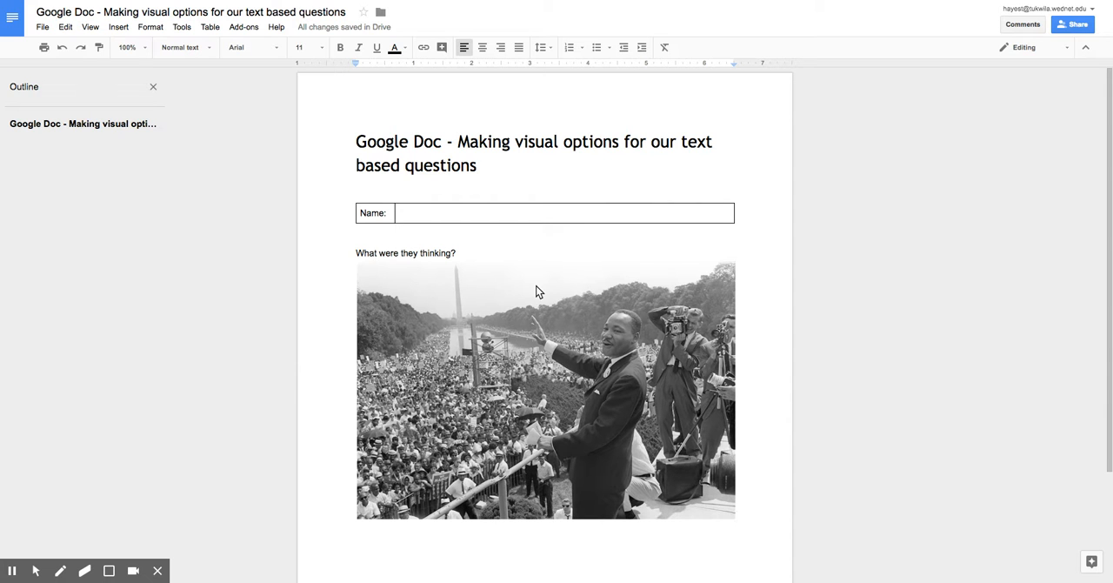
mouse_move(459, 258)
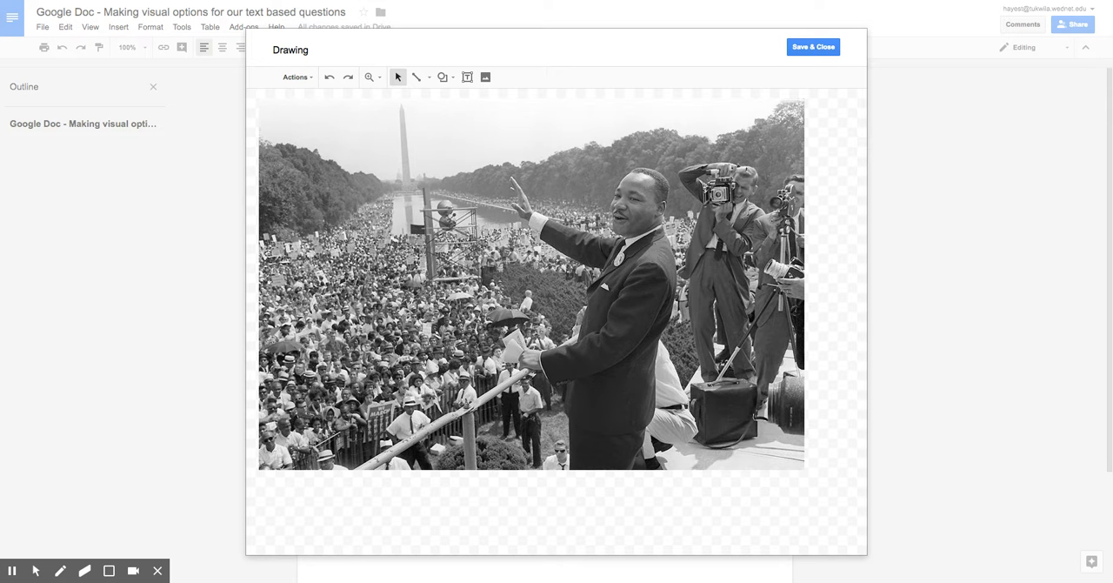
Draw a rectangular speech-bubble callout and position it down over the crowd
click(442, 77)
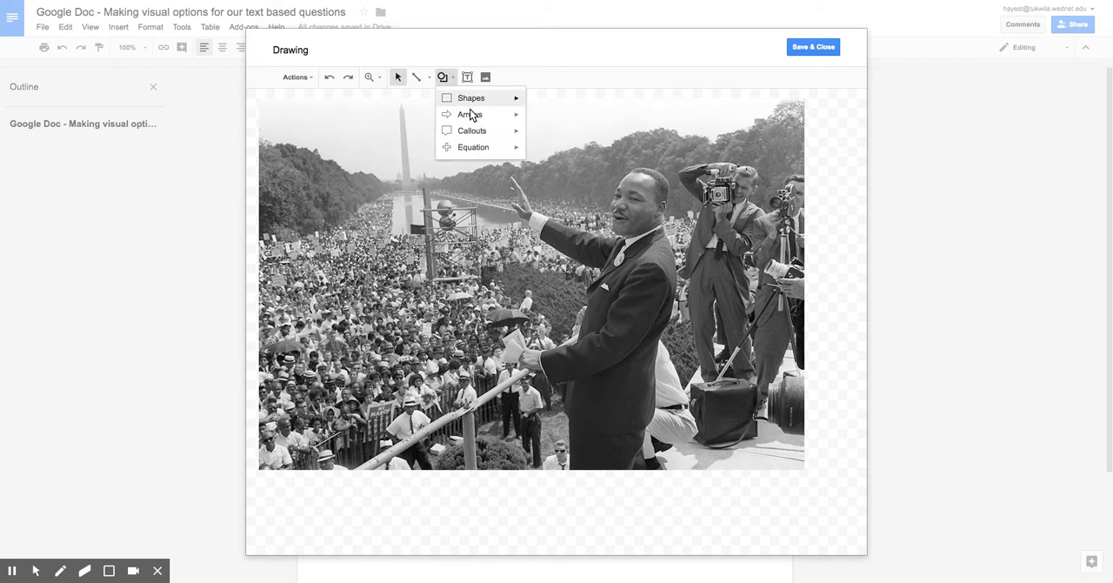
click(553, 172)
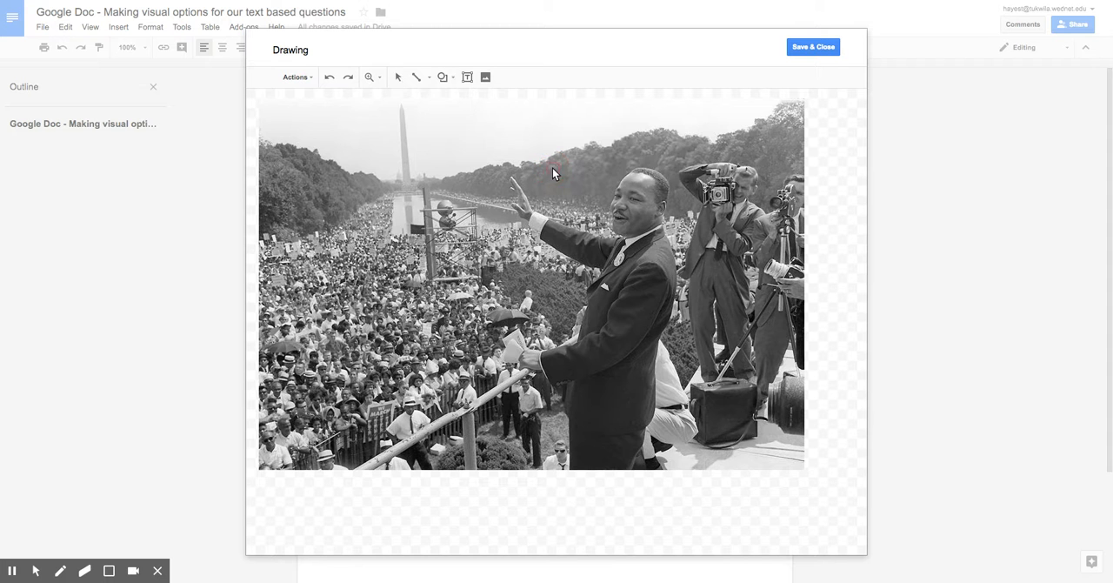
drag(619, 104, 728, 157)
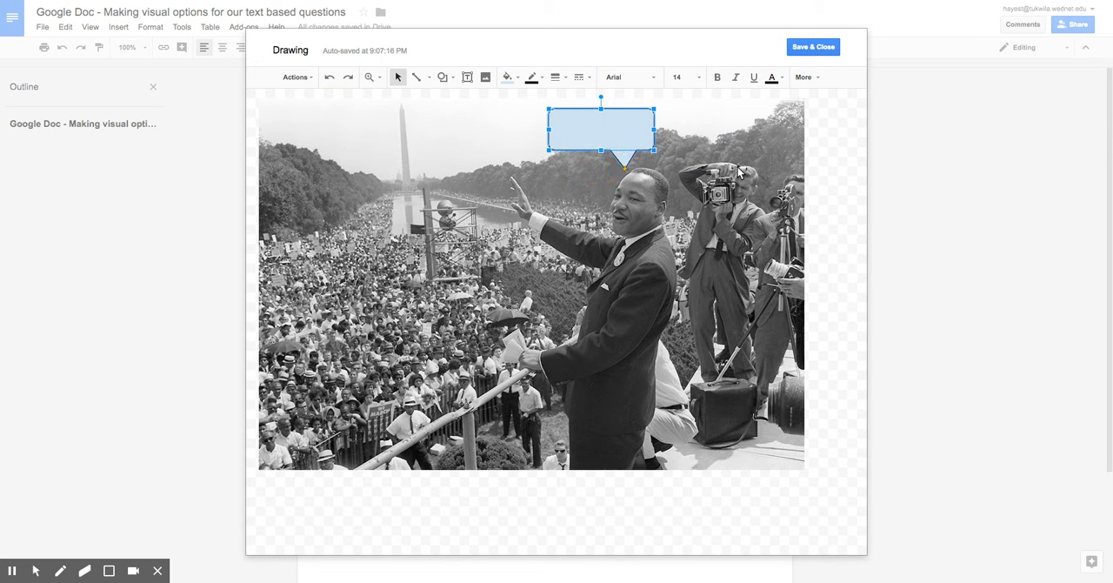
drag(600, 131, 727, 125)
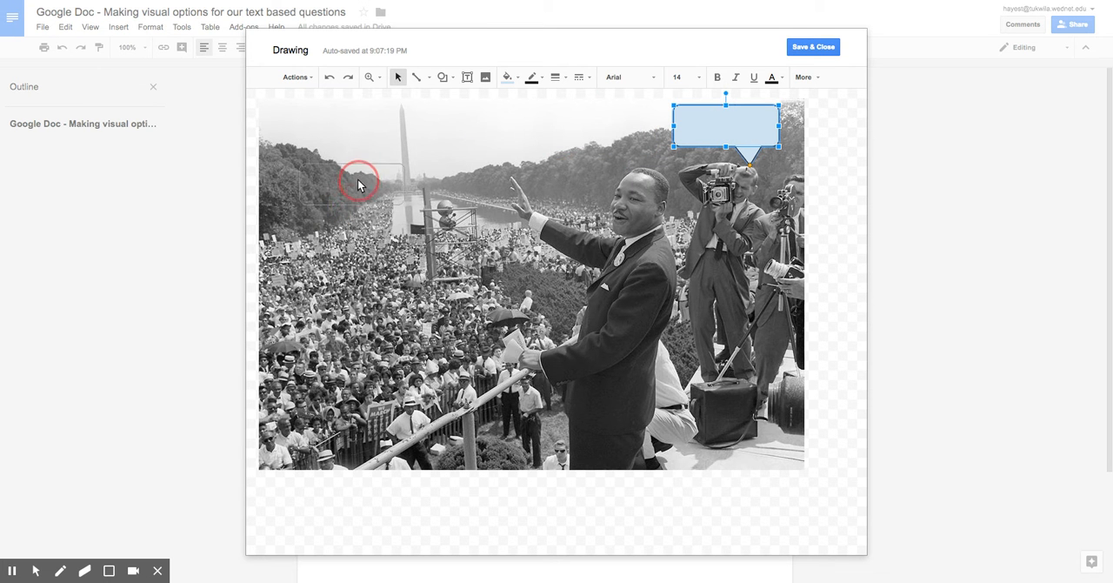
drag(727, 125, 348, 171)
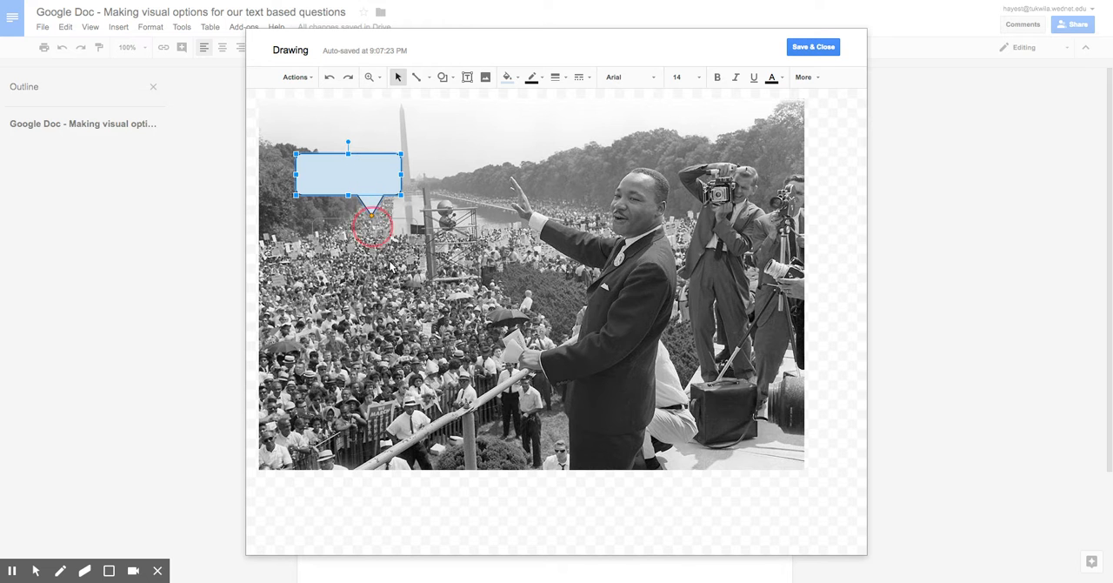
drag(348, 174, 392, 337)
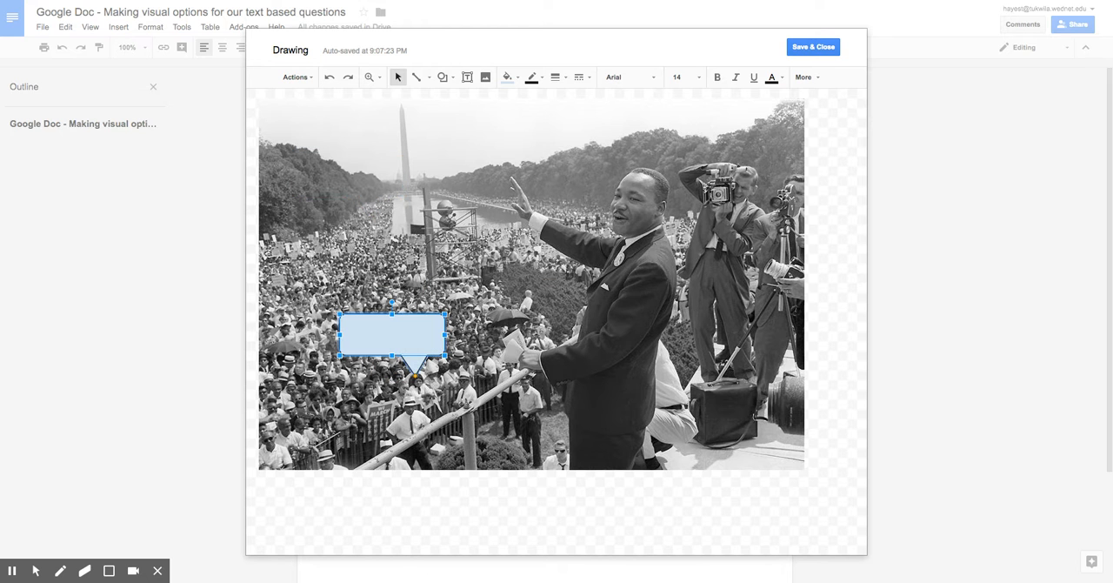
Add a cloud-shaped thought callout and set the speech bubble beside it
click(442, 76)
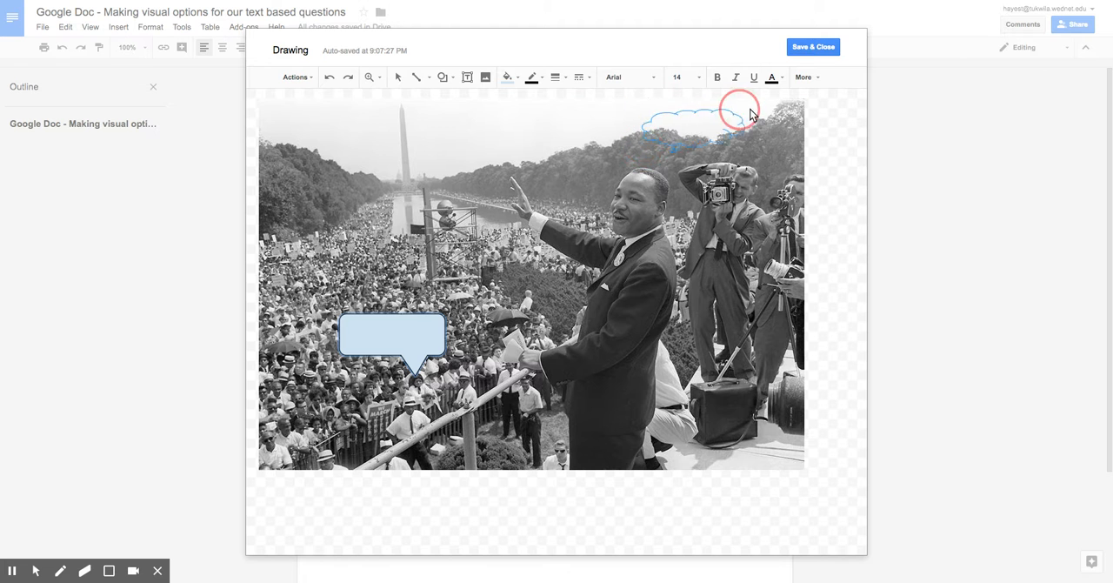
click(696, 126)
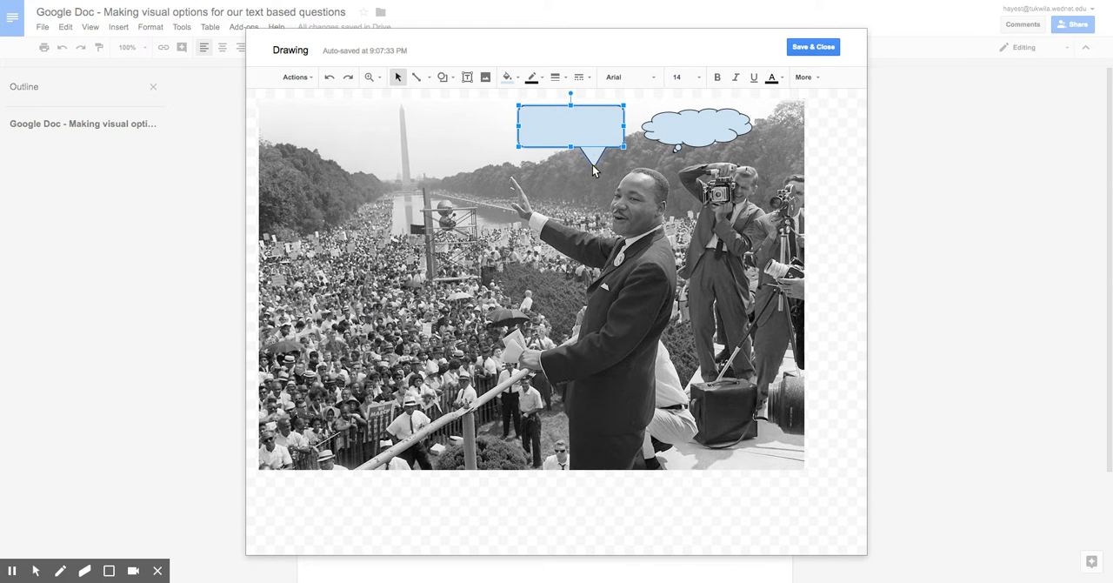
drag(571, 126, 606, 135)
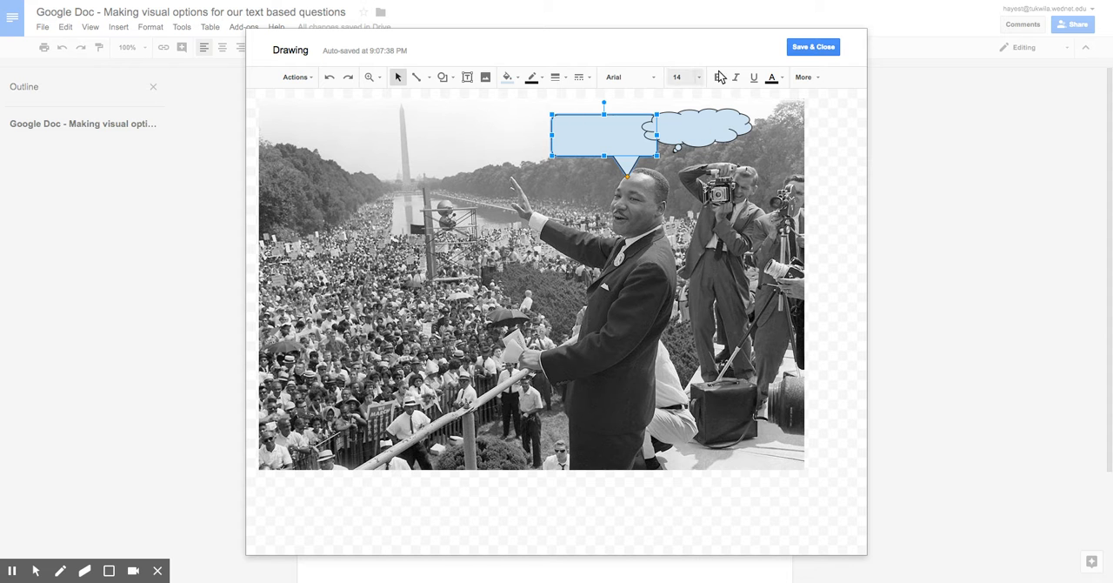
Save the photo with both callouts into the document, reopening and resaving the drawing once
click(814, 45)
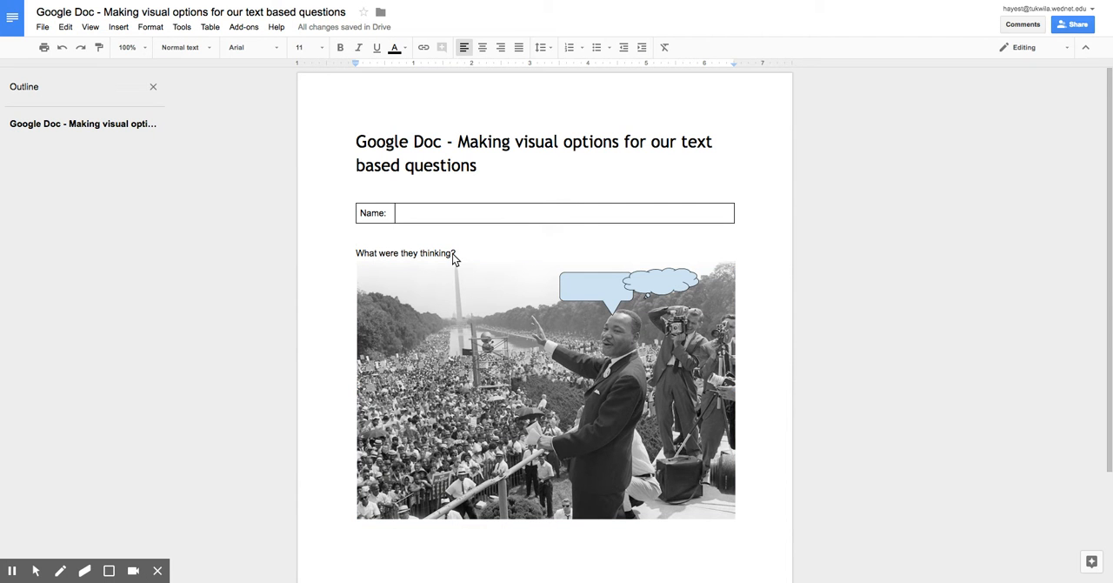
mouse_move(490, 315)
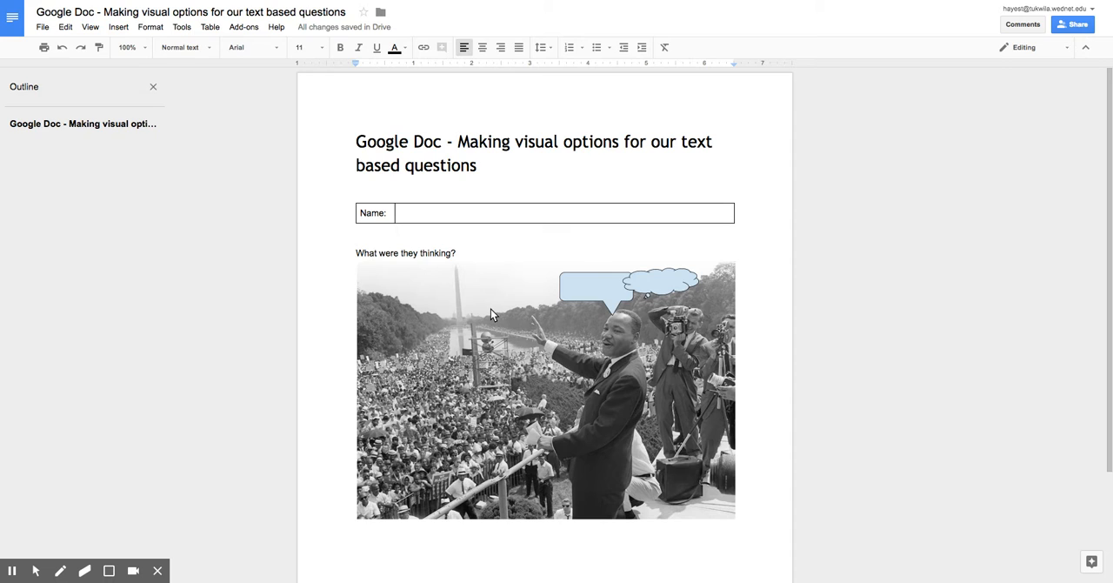
double_click(546, 390)
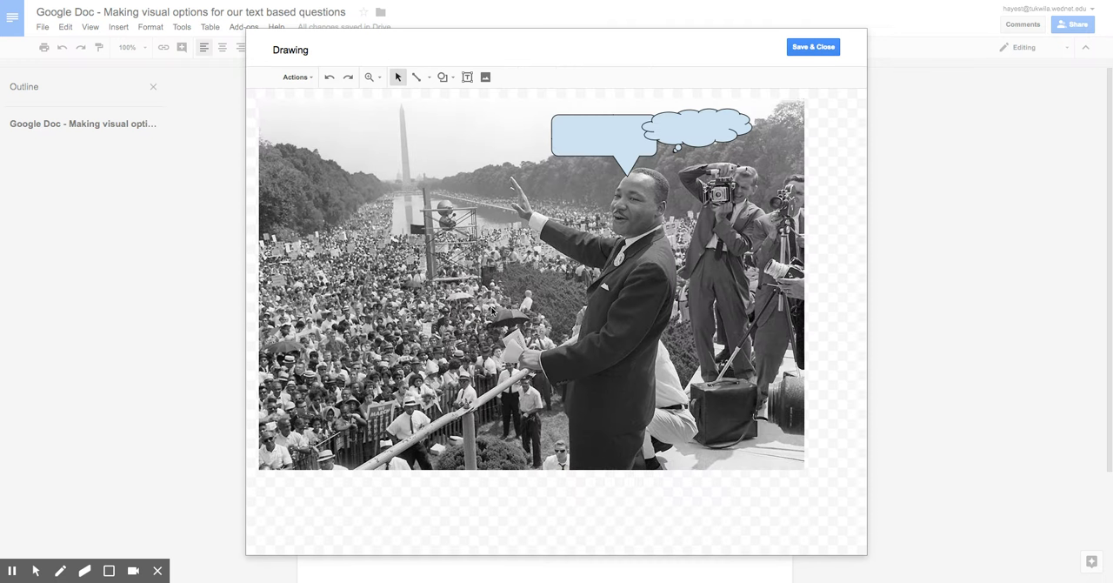
mouse_move(722, 195)
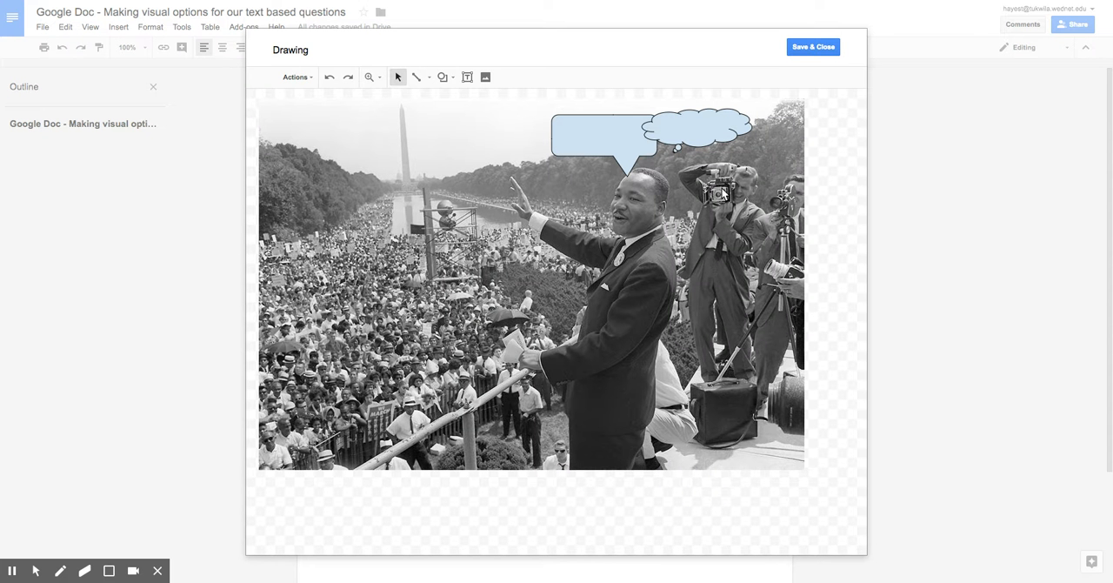
click(813, 45)
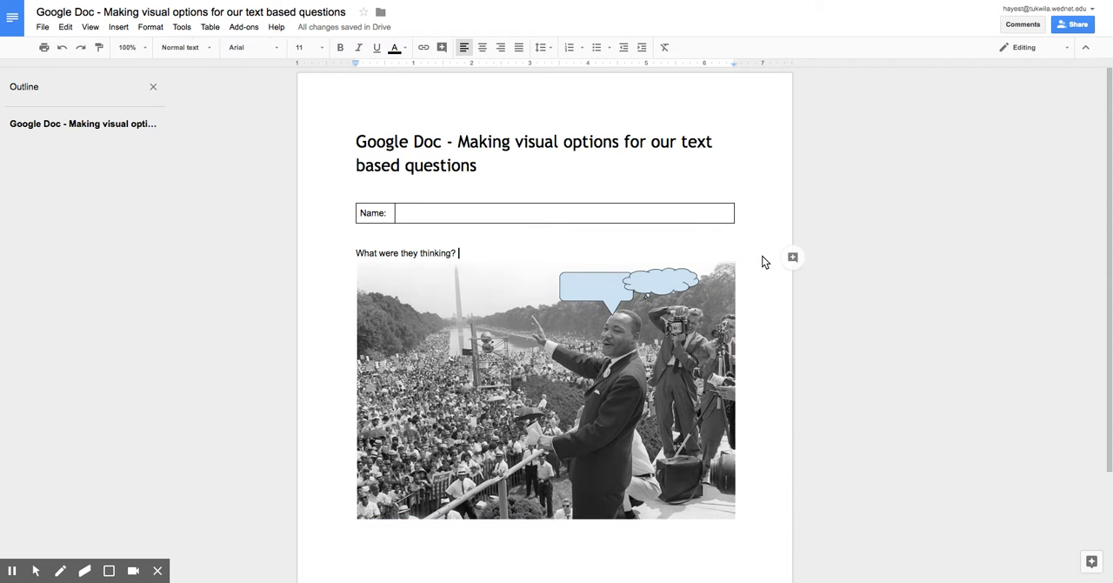
Begin the next page below the photo with the heading 'Timeline -'
scroll(down, 3)
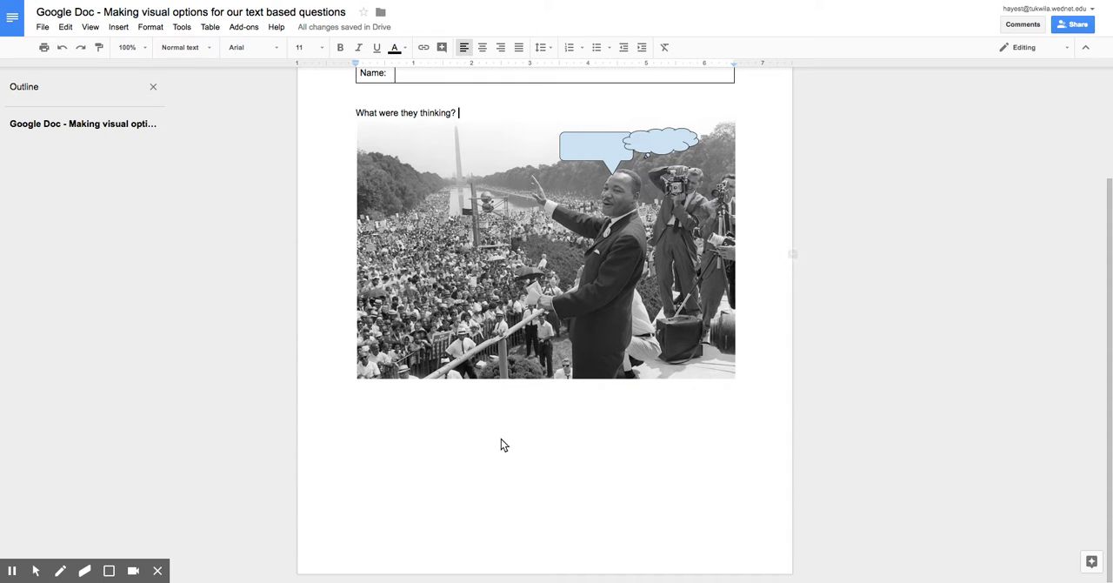
click(547, 251)
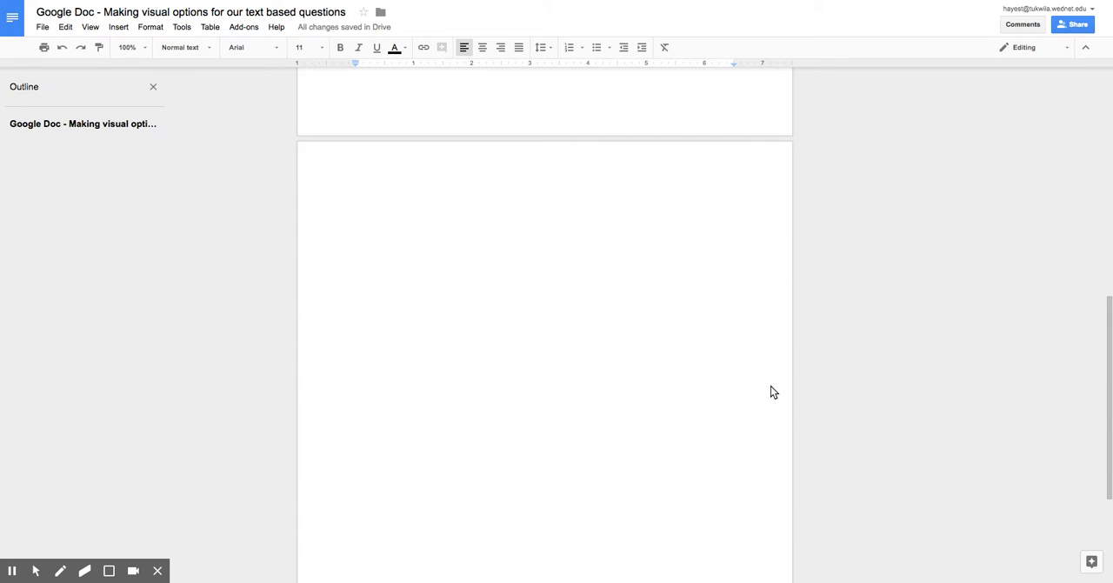
text(Timeline -)
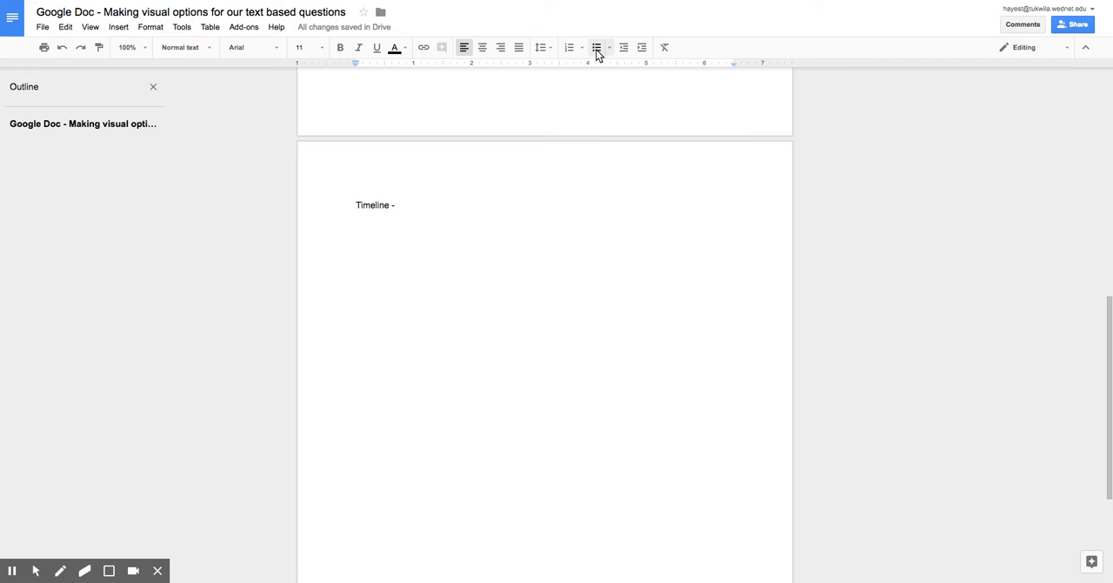
Start a bulleted list: Born in Council Bluffs, Omaha, Neligh
click(595, 47)
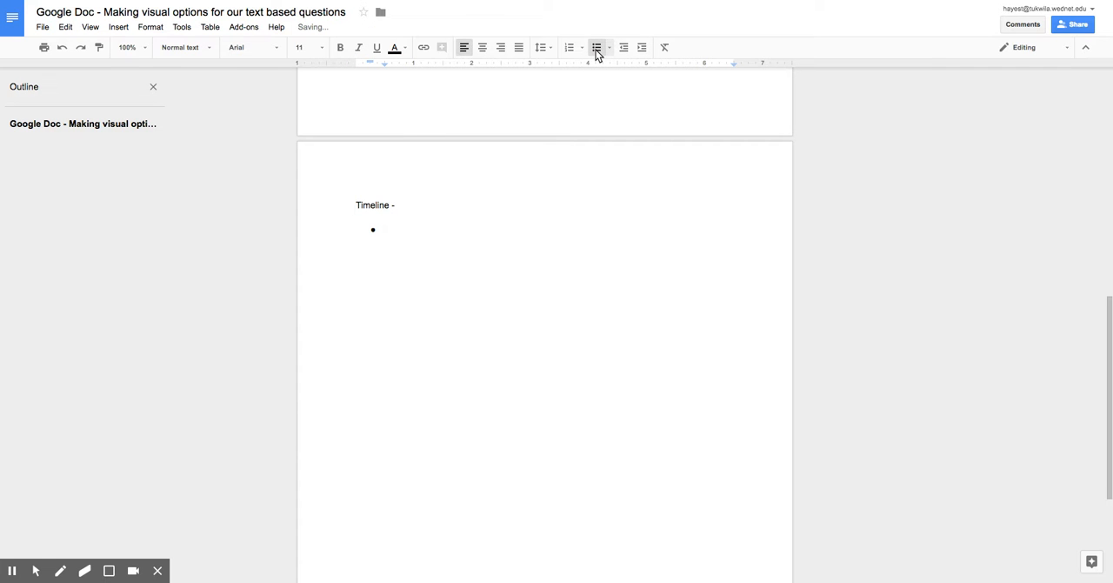
text(Born)
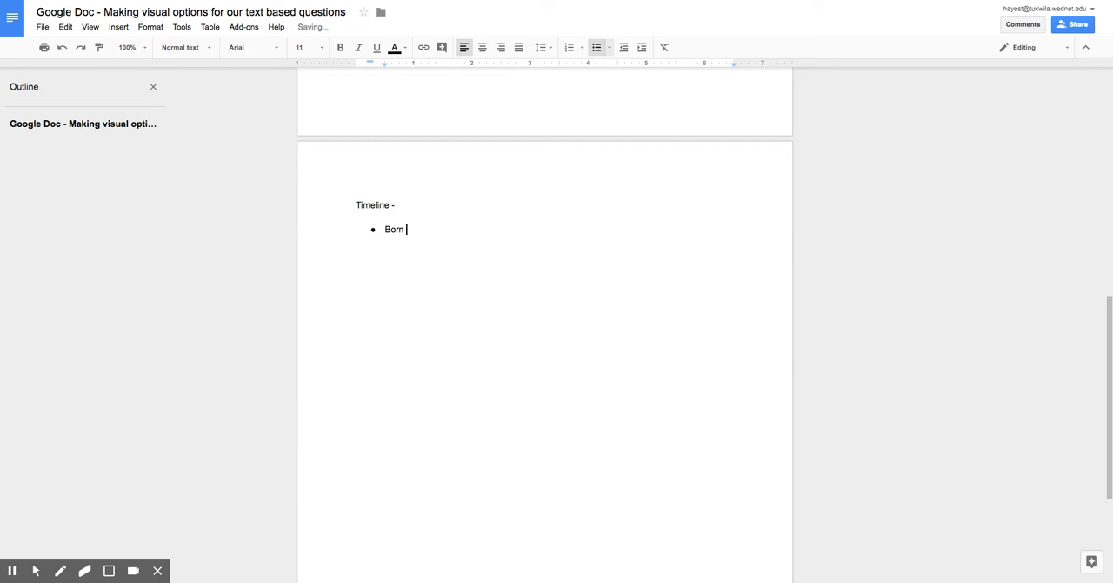
text(in Council Blug)
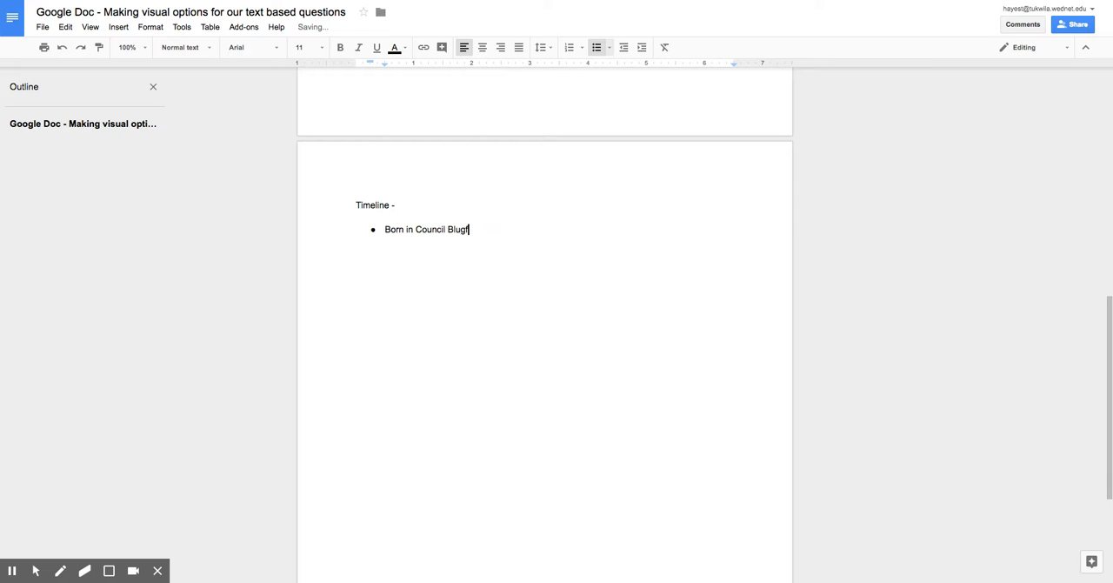
text(fs.)
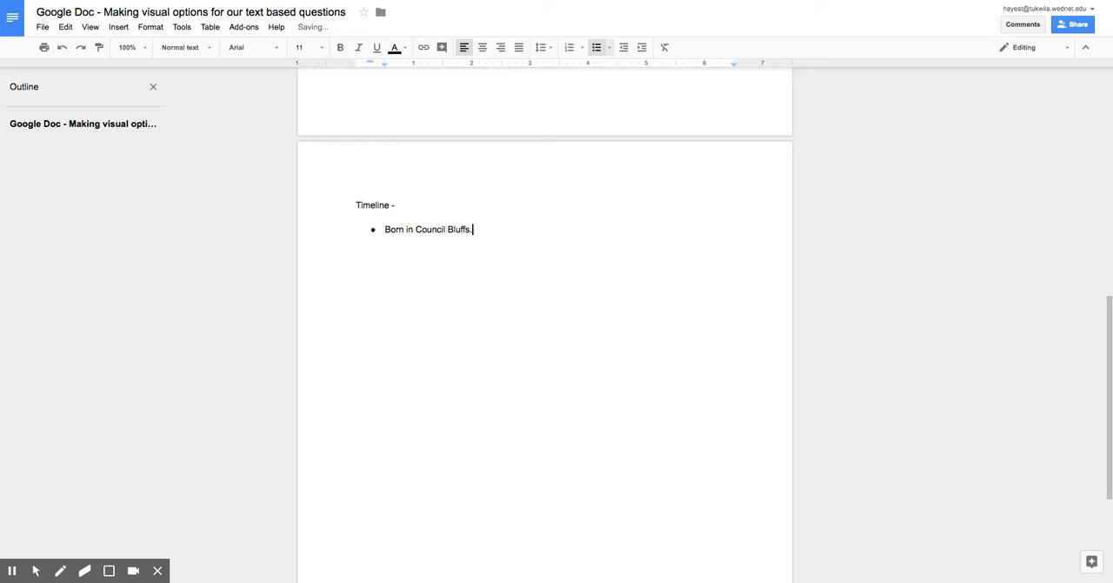
key(enter)
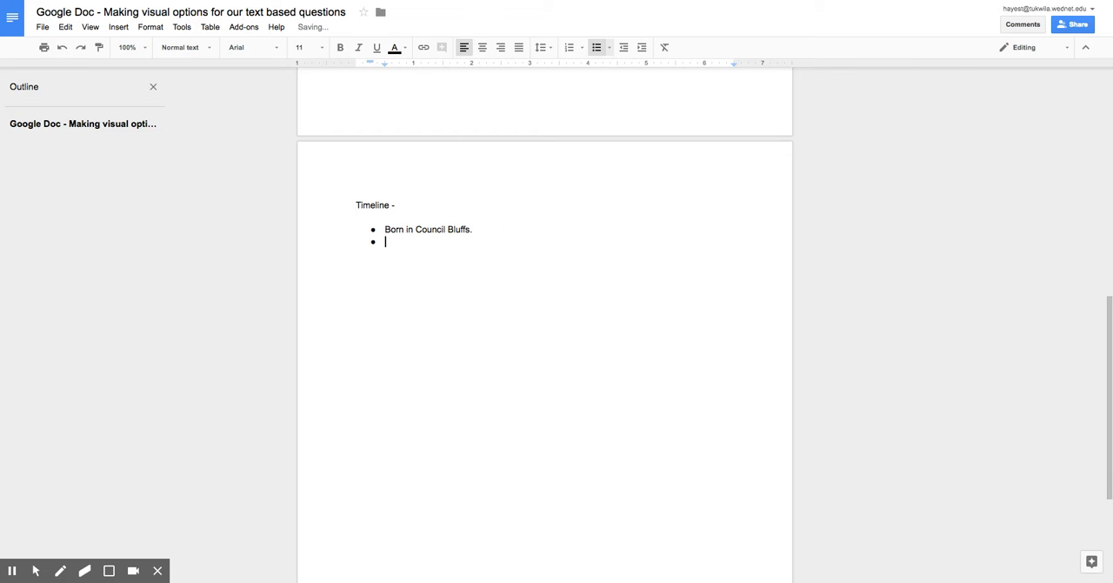
text(Omaha)
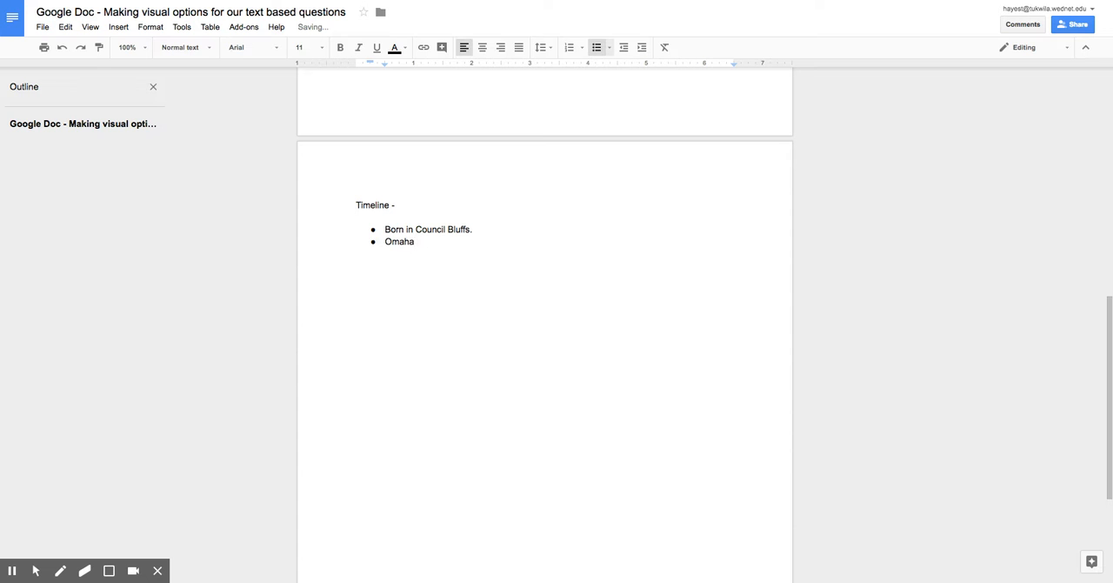
text(Neligh)
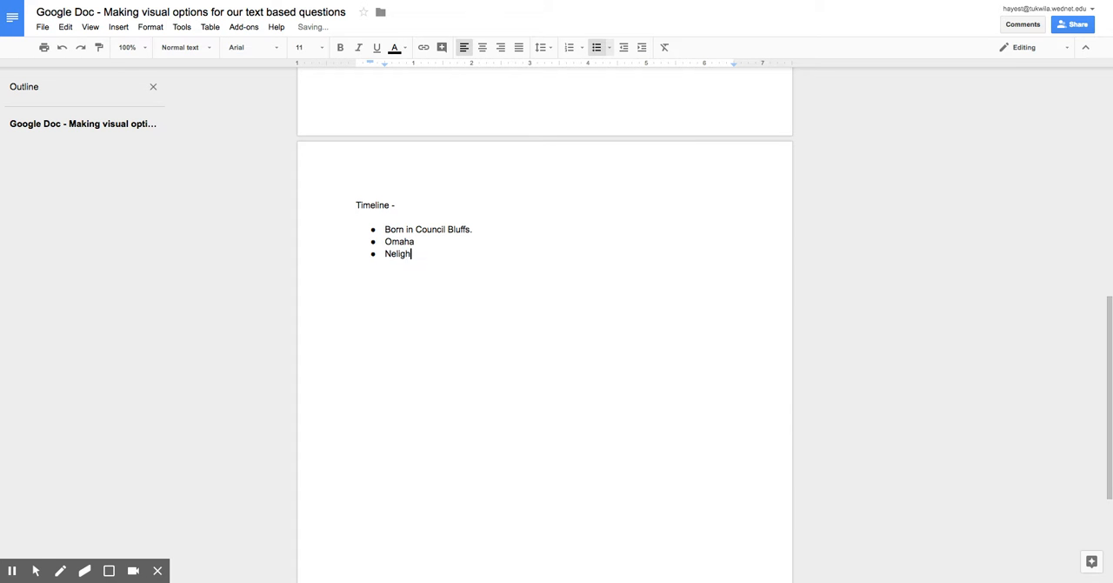
Add Broken Bow and Grand Island as further timeline bullets
key(enter)
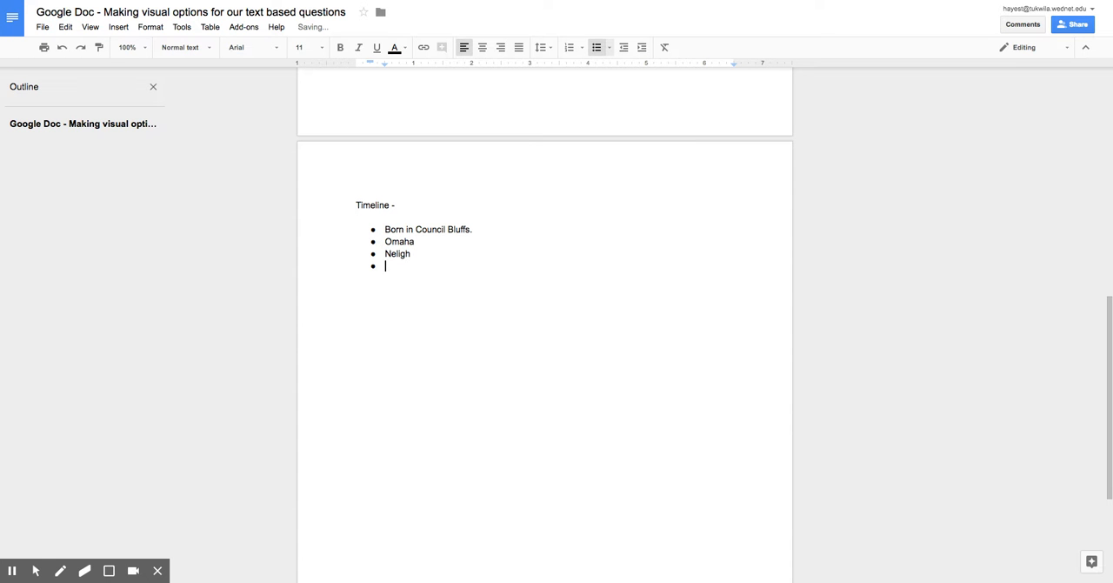
text(Browk)
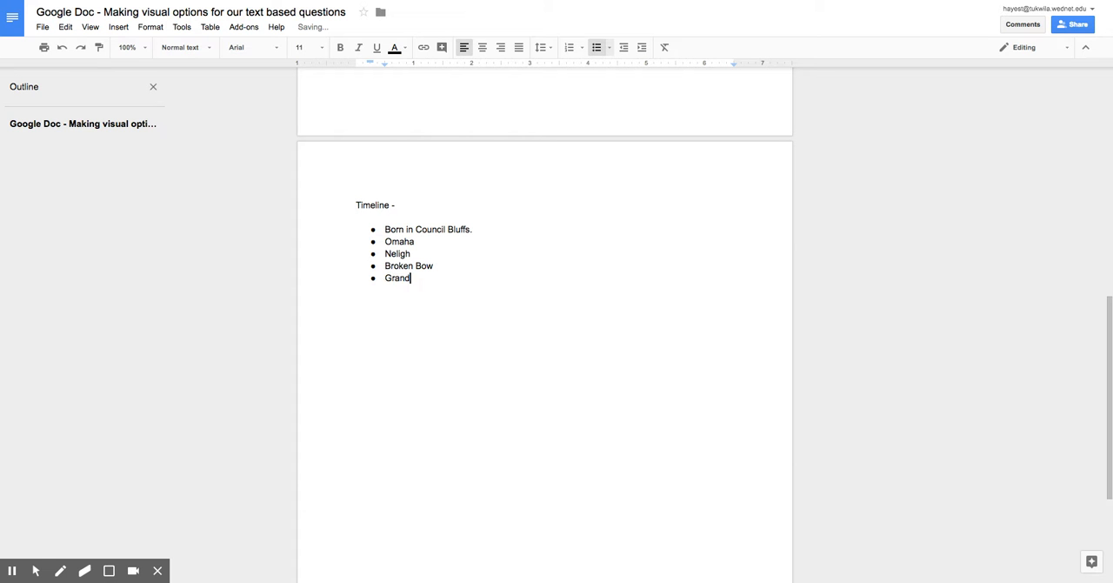
text(Island)
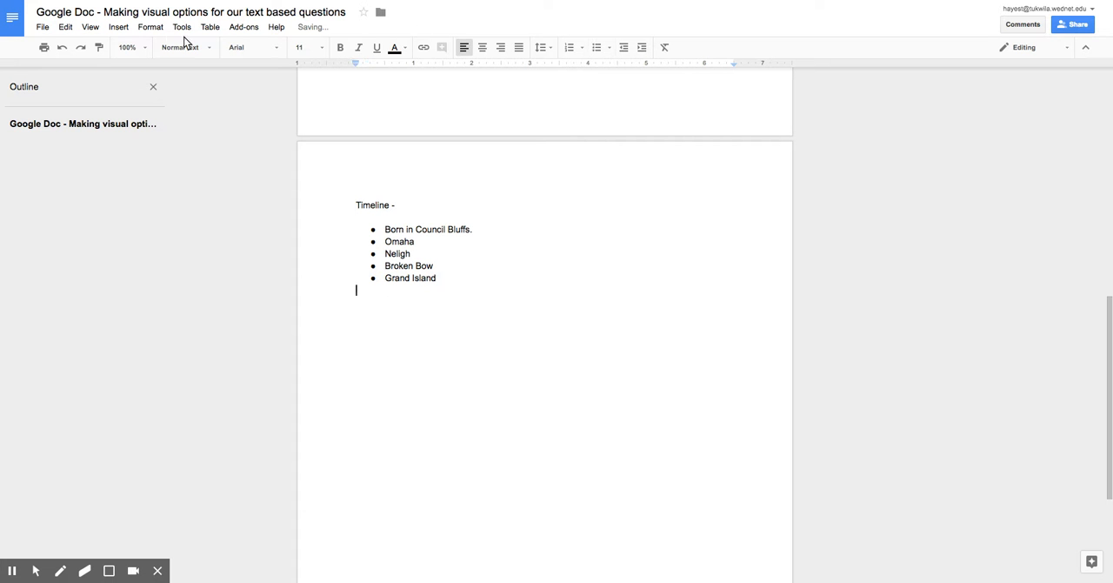
Create a new drawing and bring the Nebraska outline map image into it
click(119, 26)
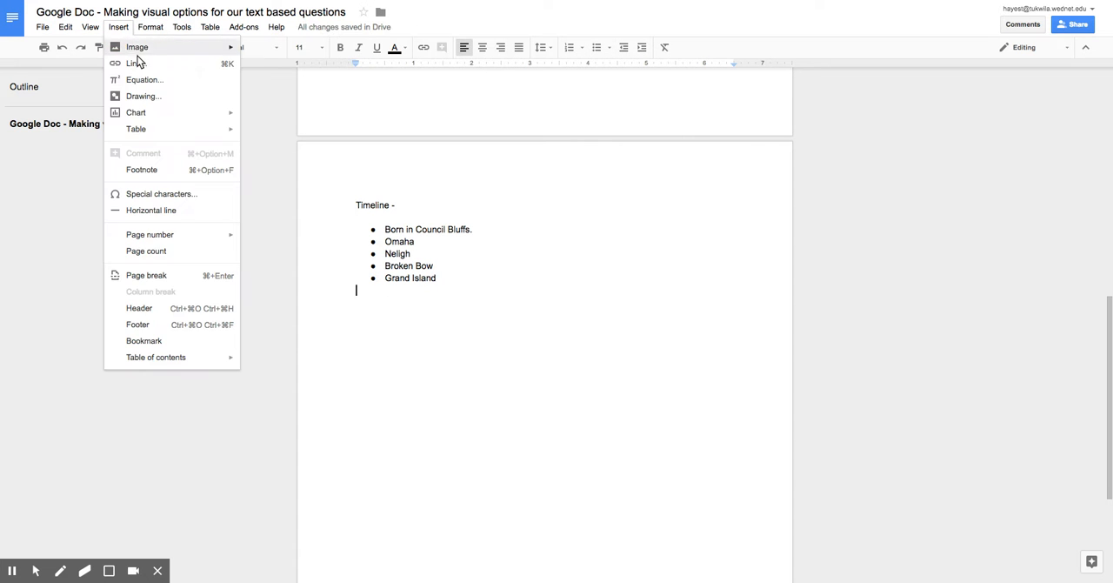
click(142, 97)
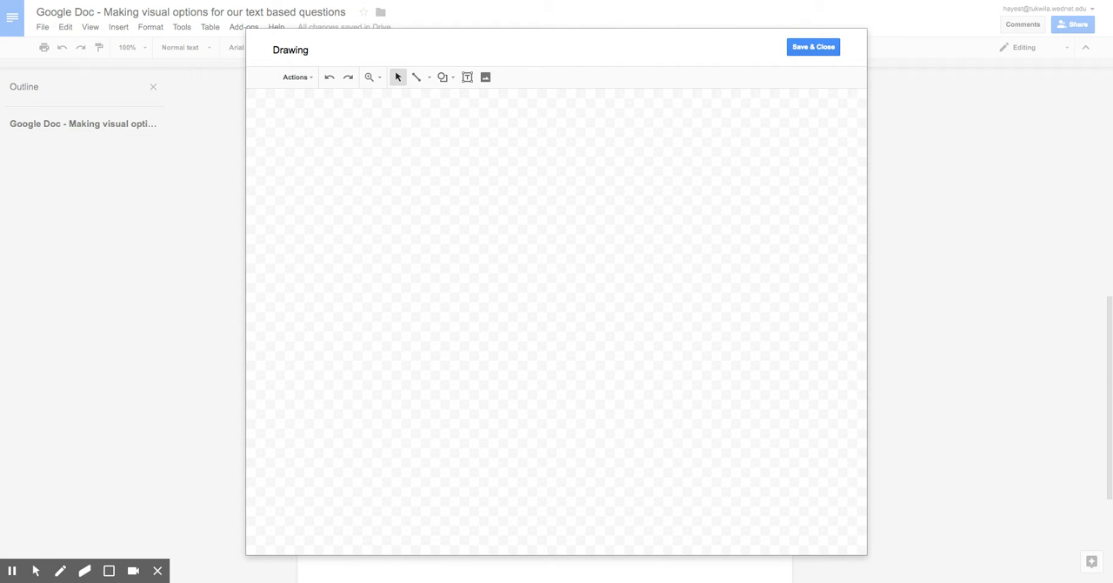
mouse_move(360, 156)
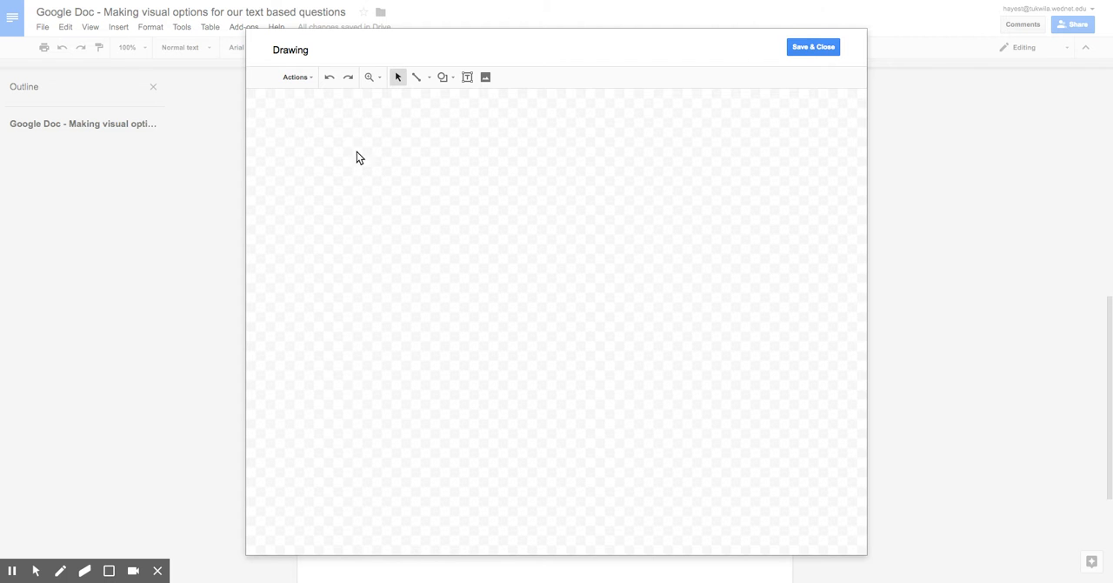
click(484, 77)
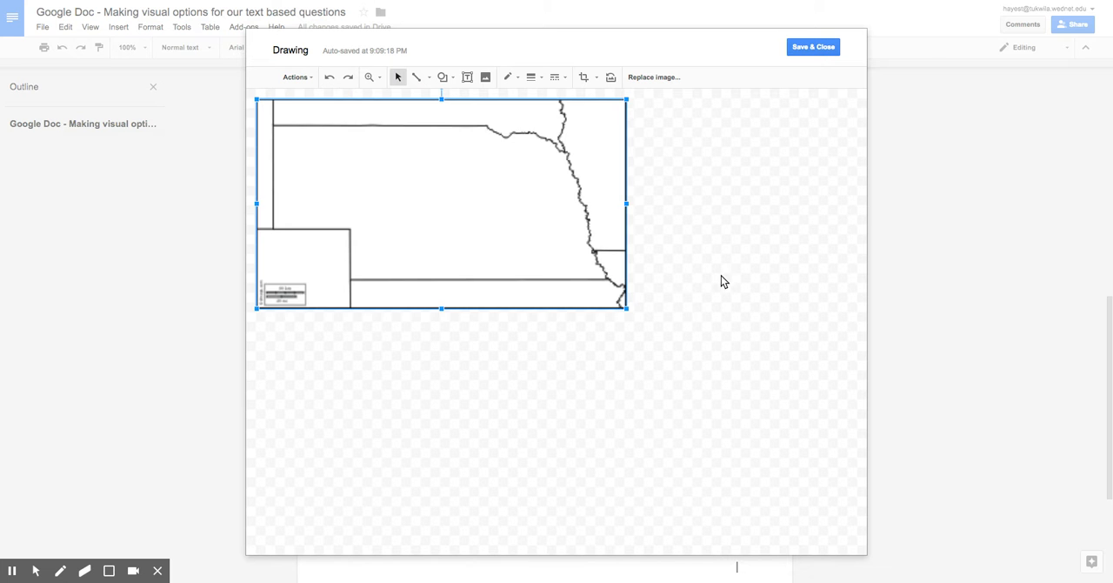
Label the map '1. Born in Council Bluffs, IA' over its eastern side and save the drawing into the document
drag(442, 203, 557, 303)
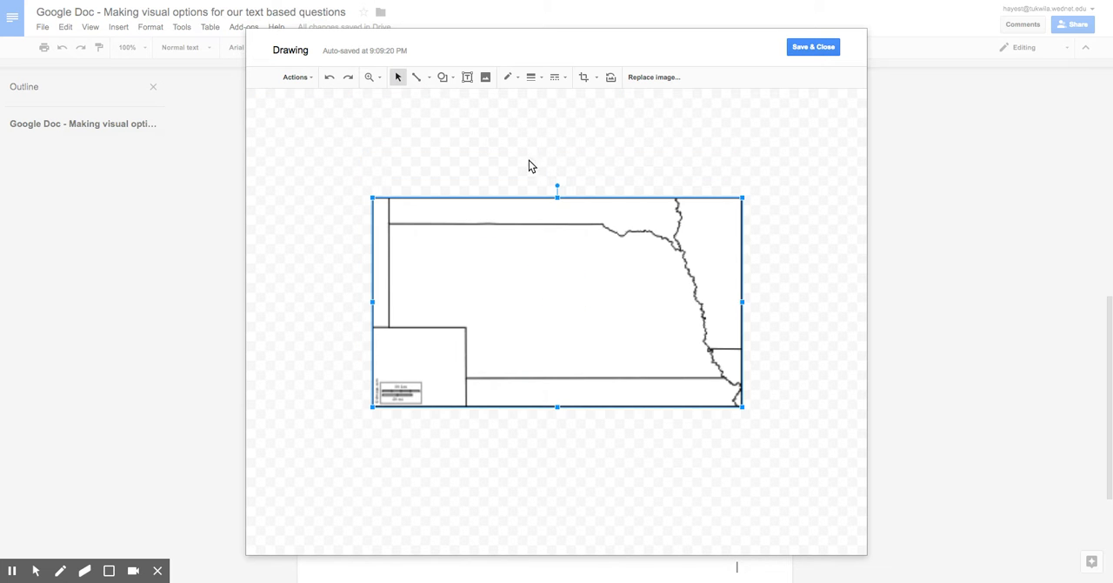
drag(446, 133, 508, 165)
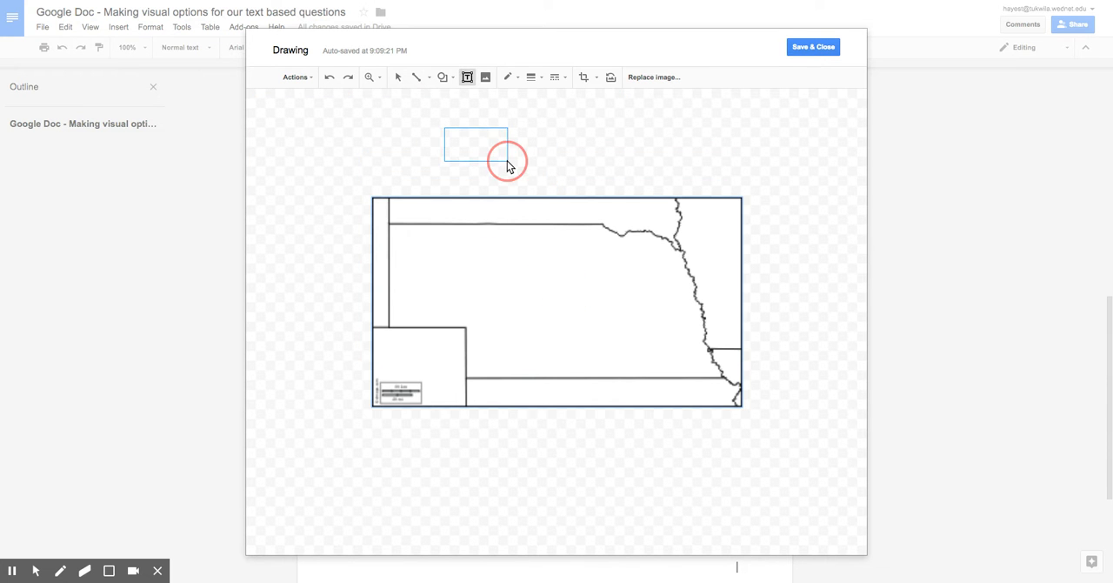
text(1.)
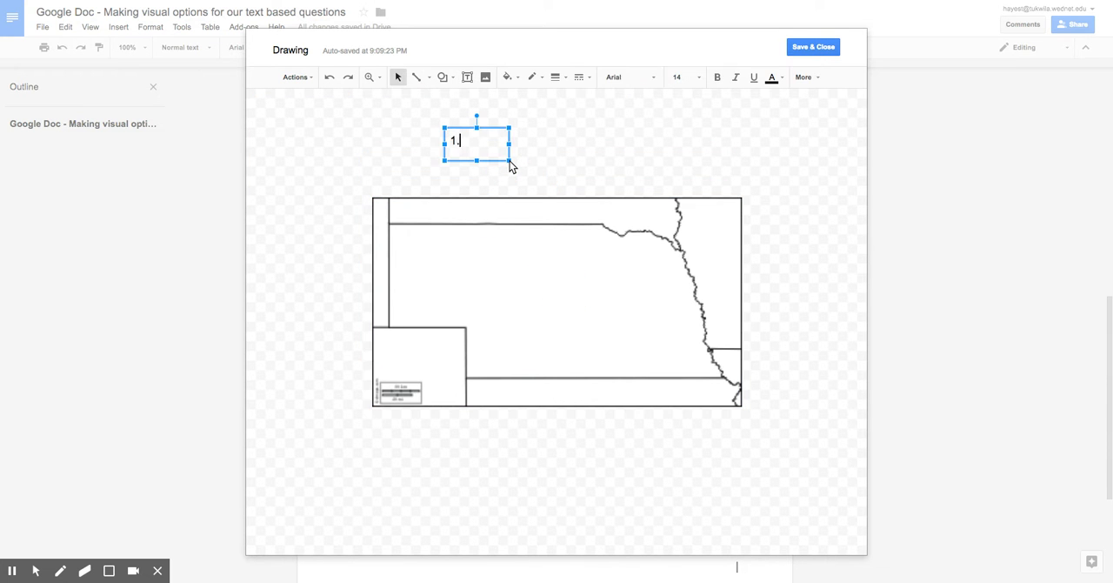
text(Born in)
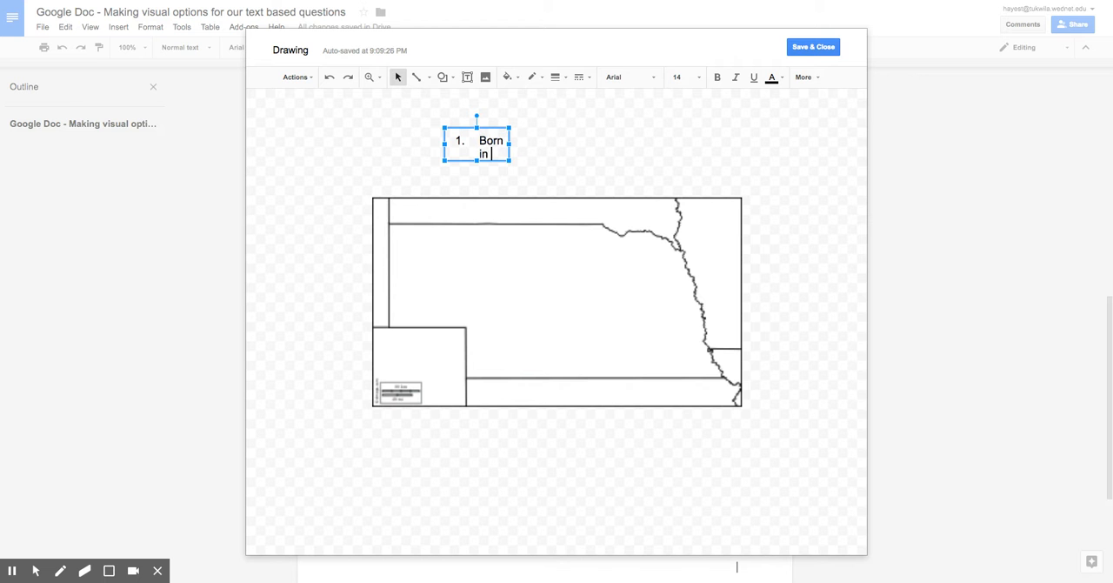
text(Council)
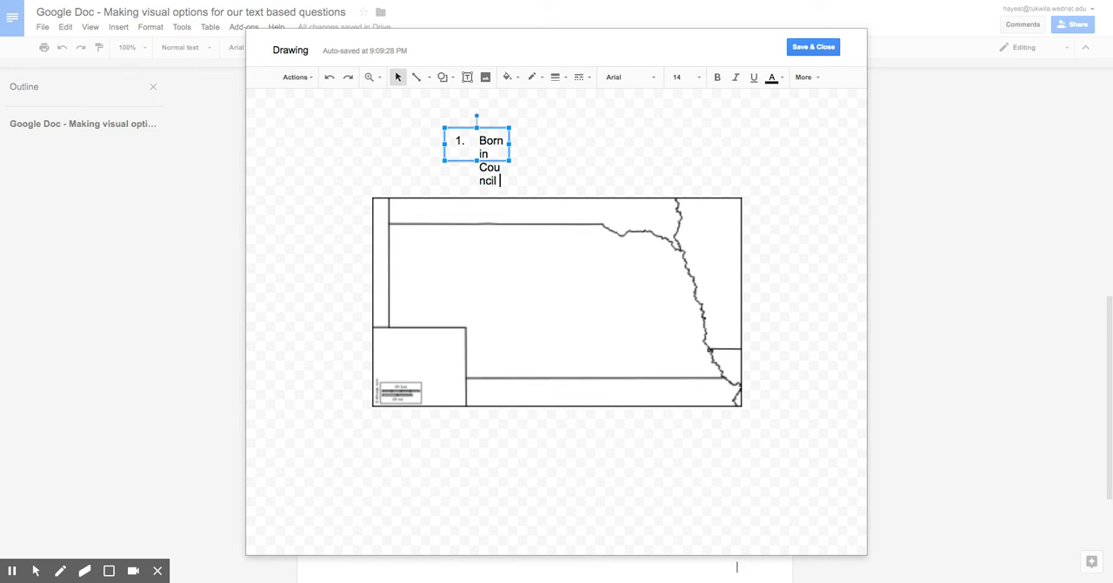
text(Bluffs)
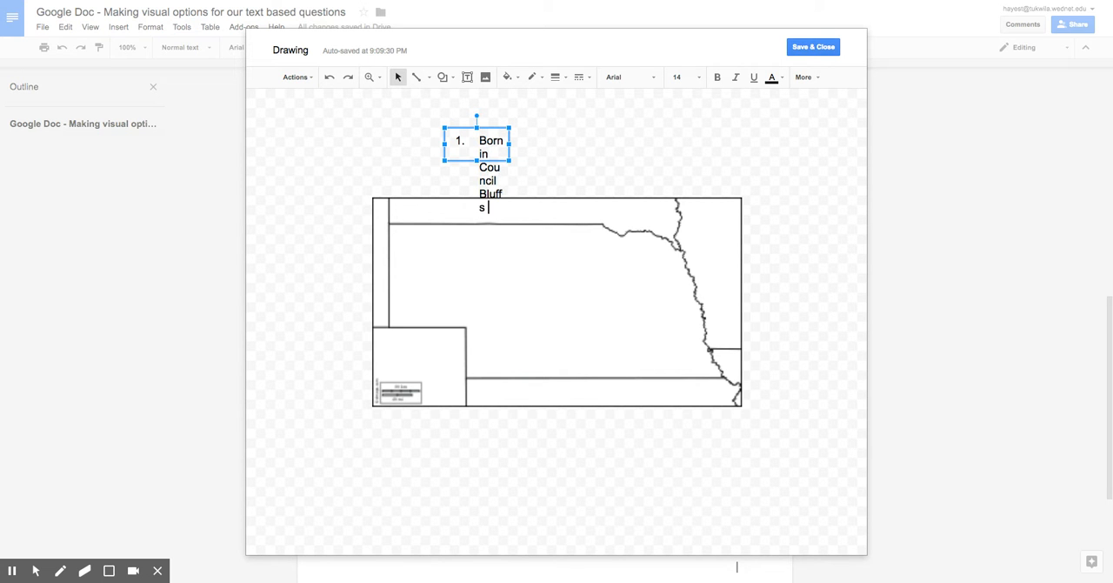
text(,)
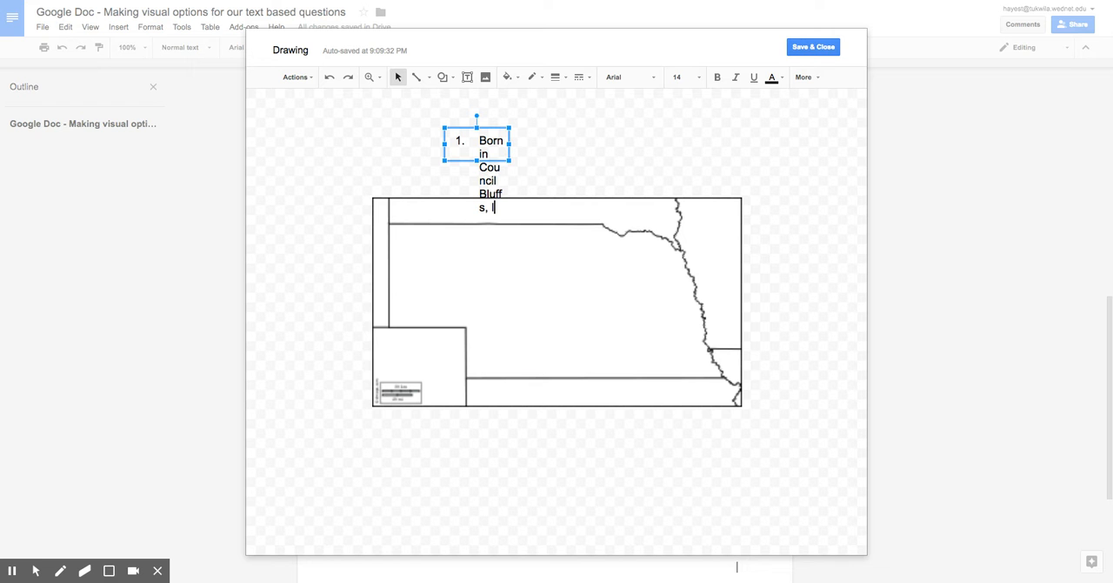
text(IA)
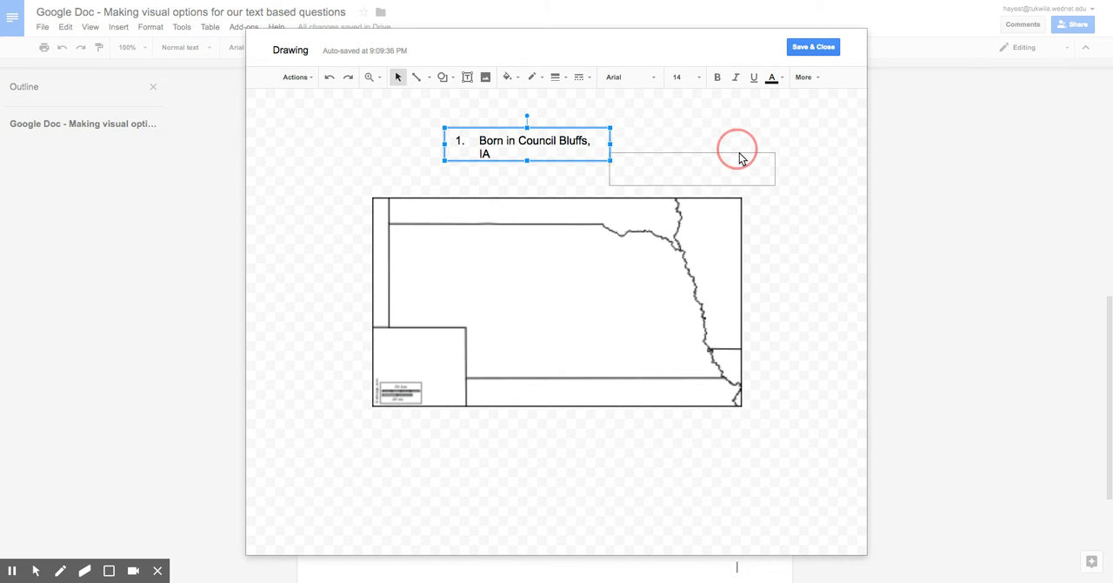
drag(526, 141, 755, 243)
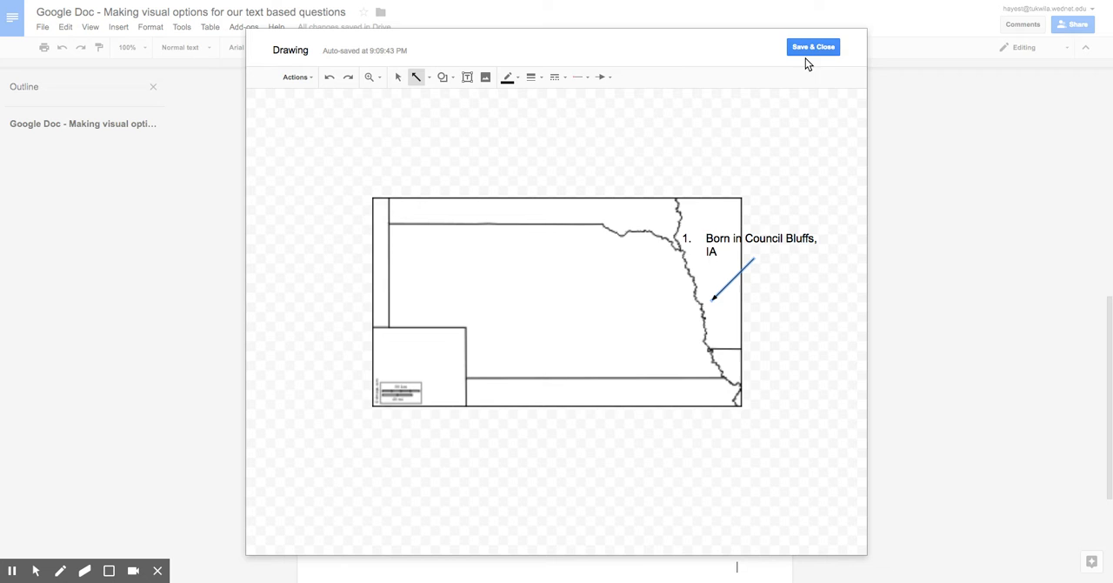
click(813, 45)
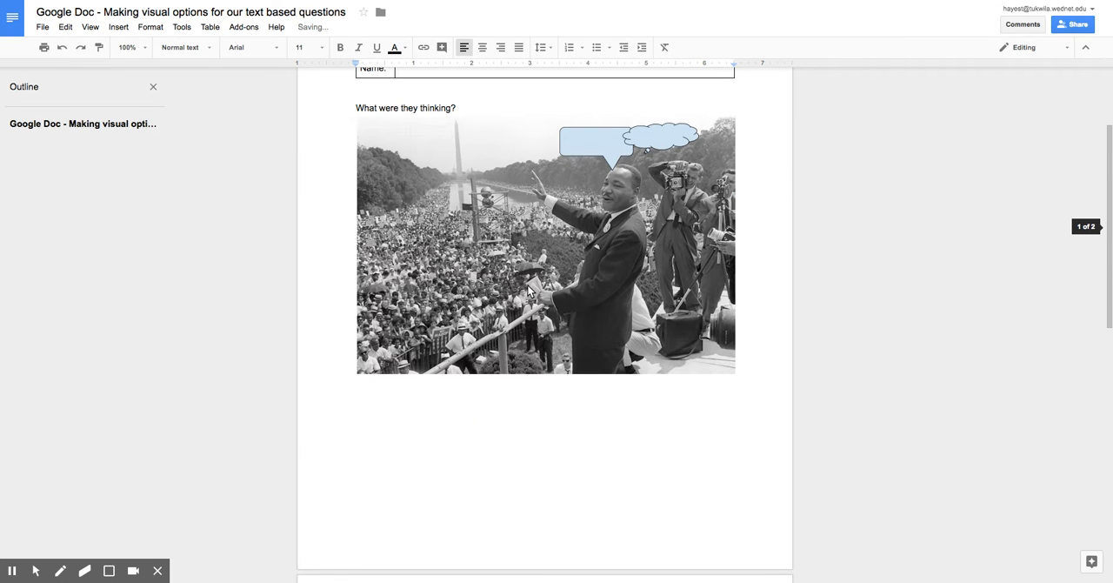
Scroll to the timeline with the map drawing and bring up the Insert menu
click(119, 26)
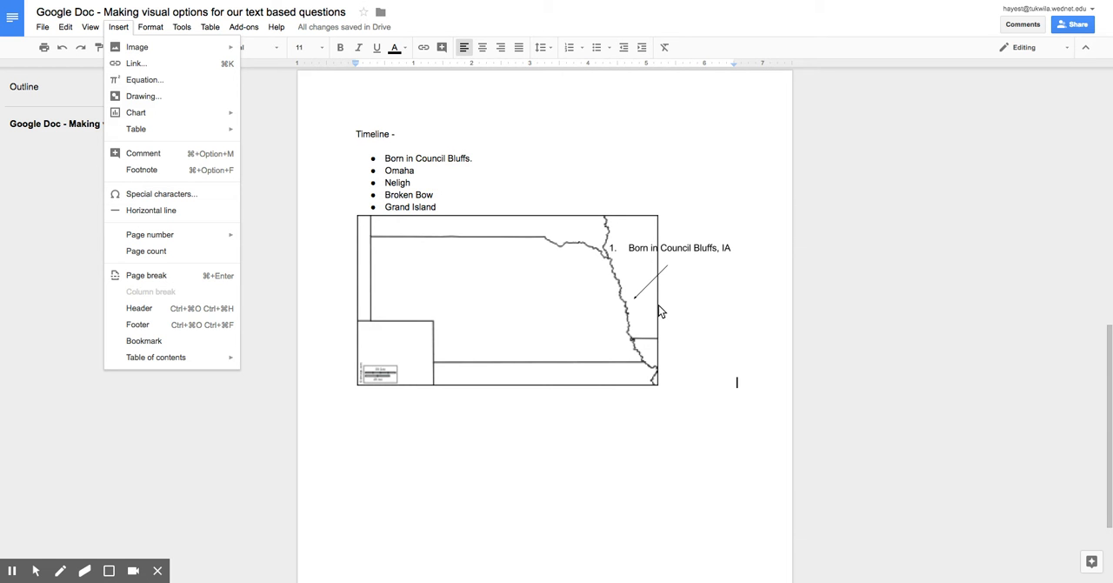
mouse_move(633, 243)
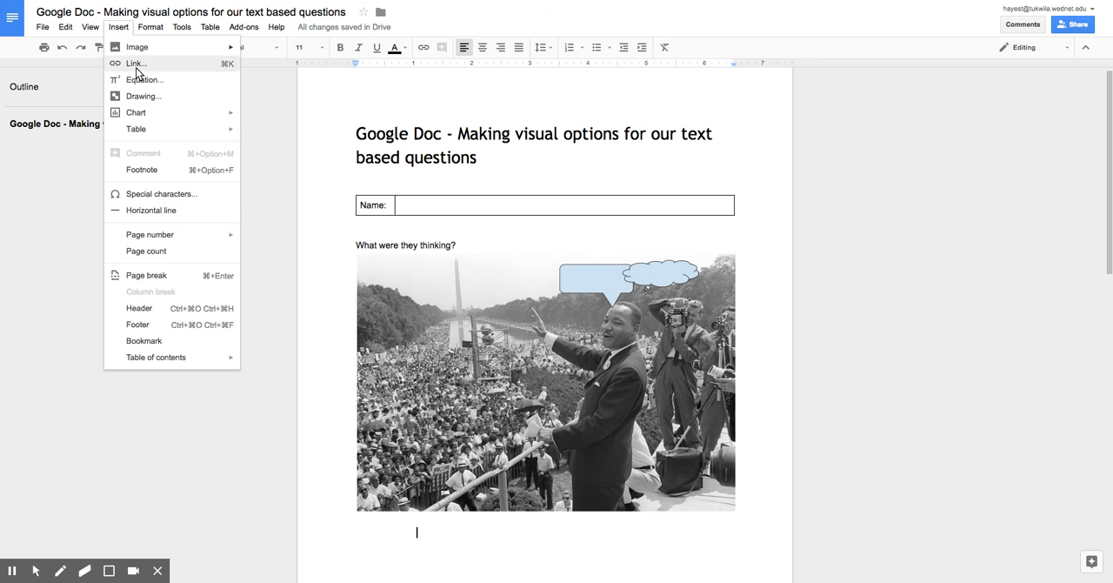
mouse_move(142, 96)
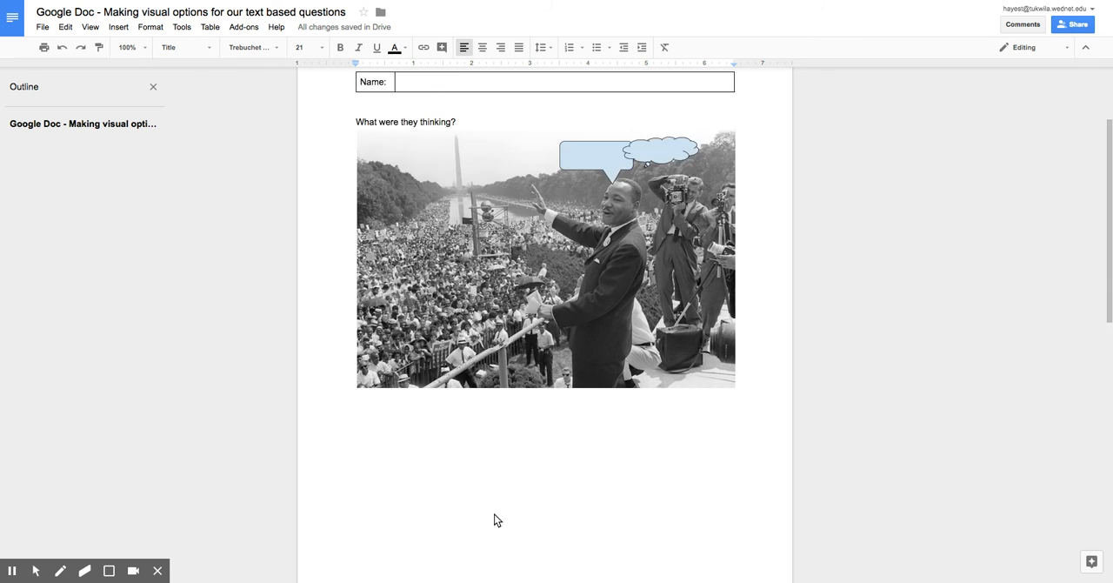
scroll(down, 3)
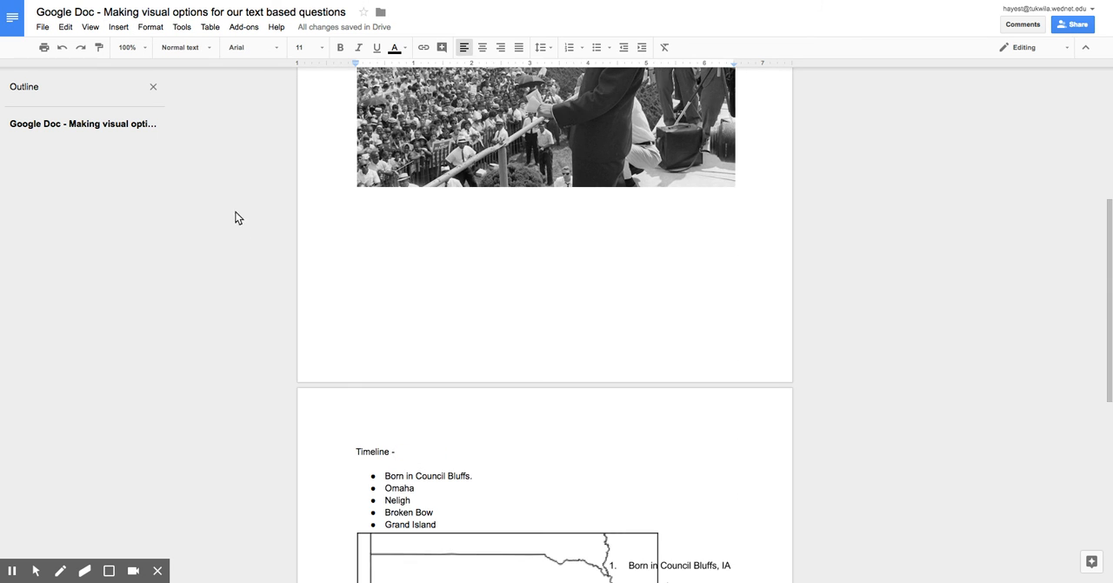
click(118, 28)
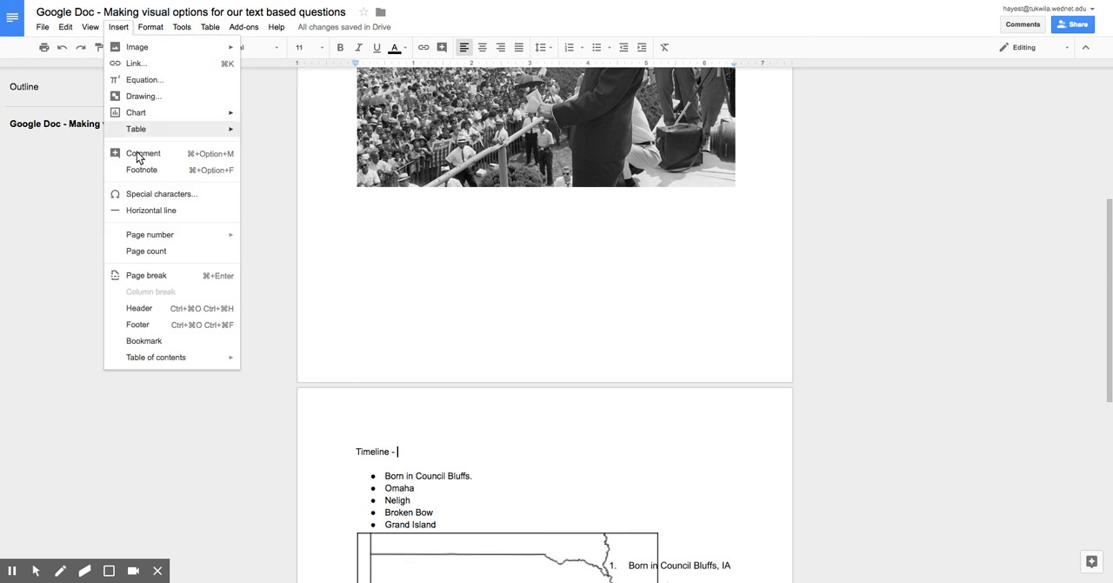